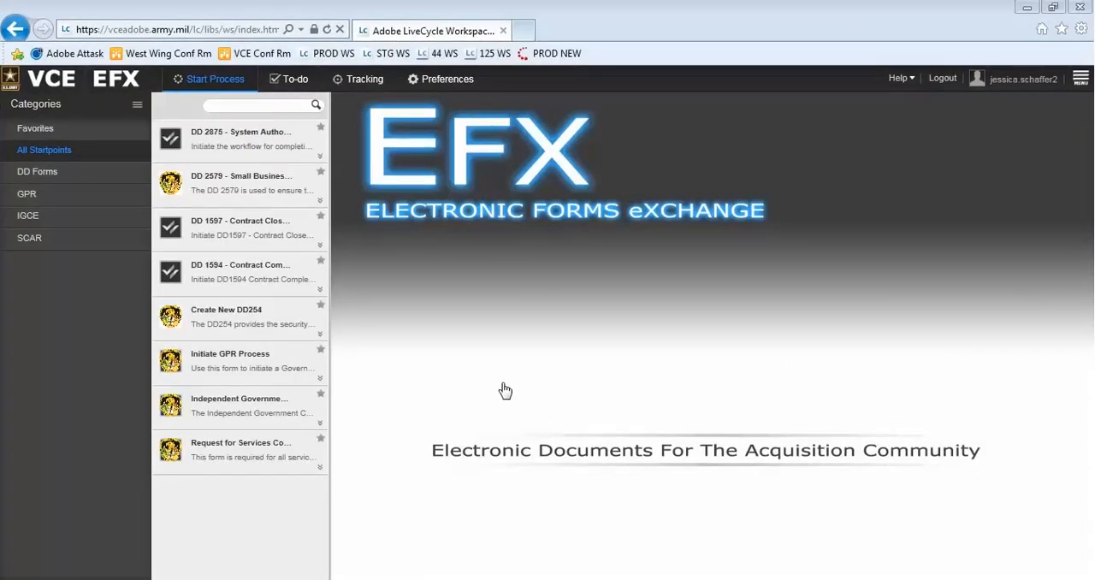
mouse_move(374, 377)
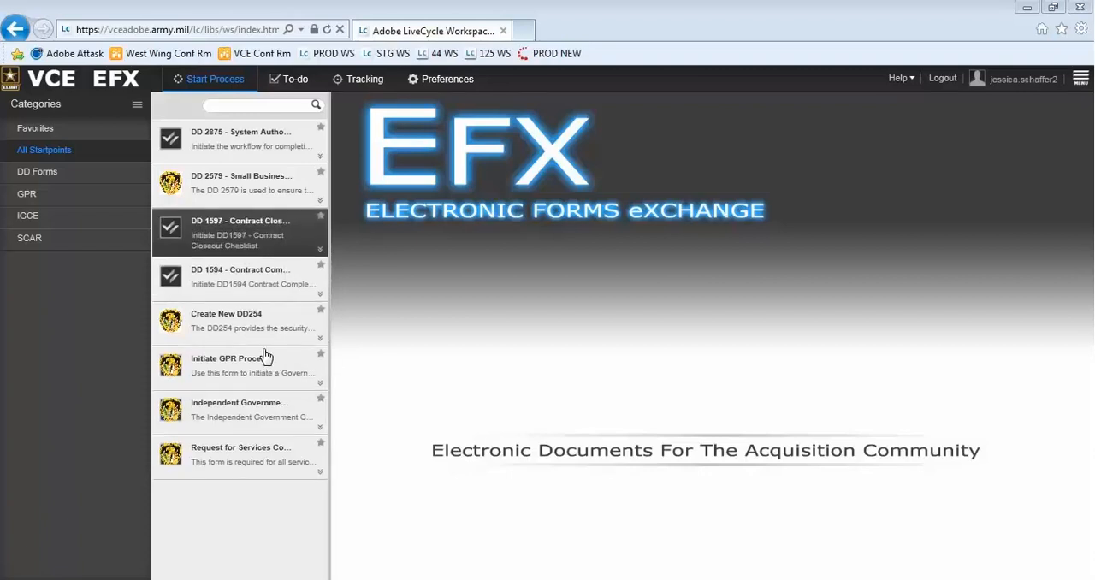
- Filter the startpoint list to the DD Forms category and view a form card's description
left_click(240, 139)
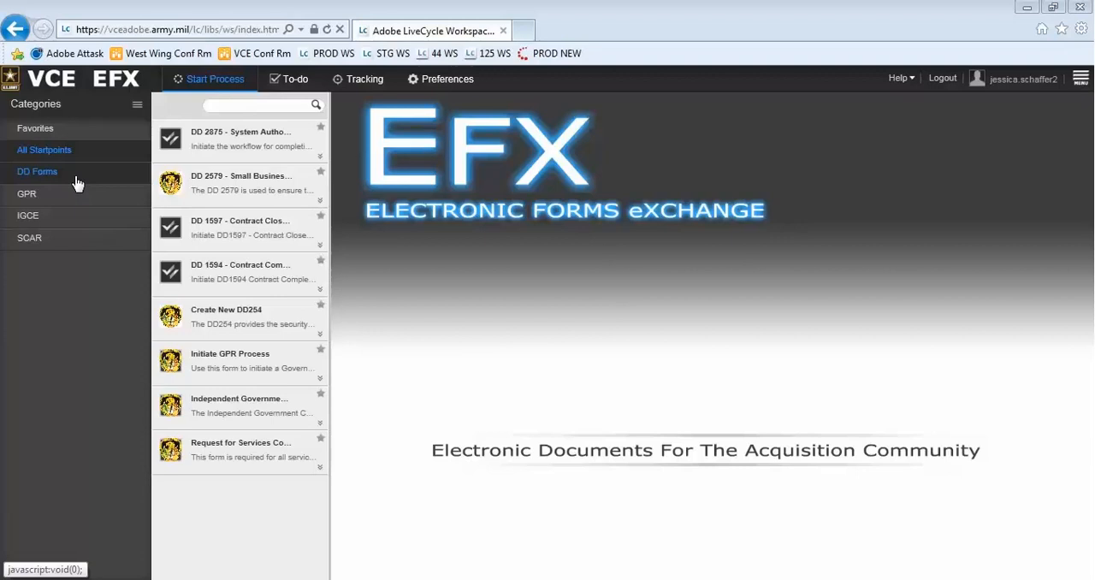
left_click(38, 171)
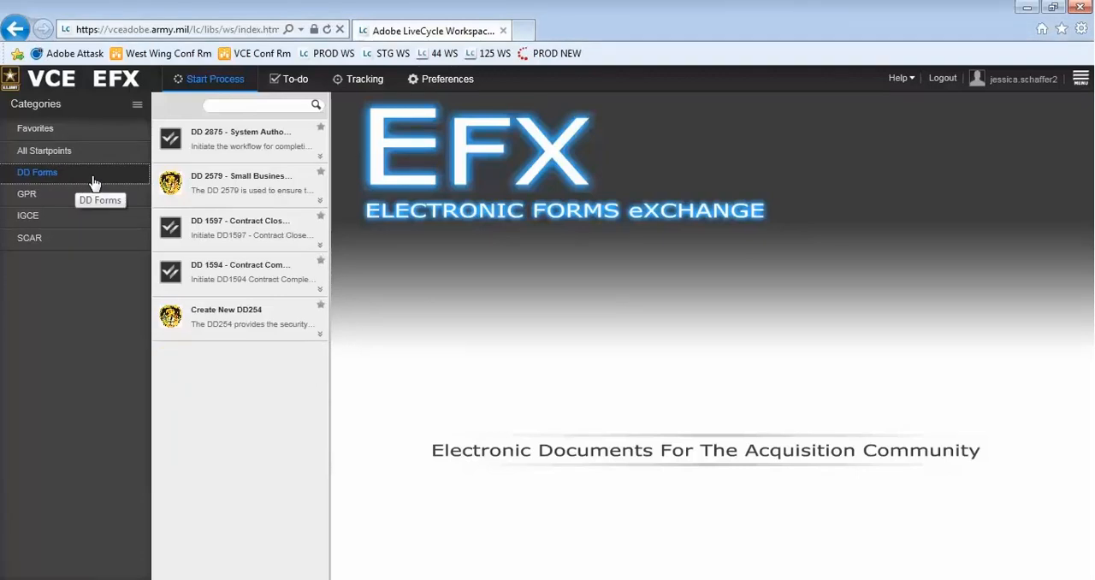
left_click(240, 181)
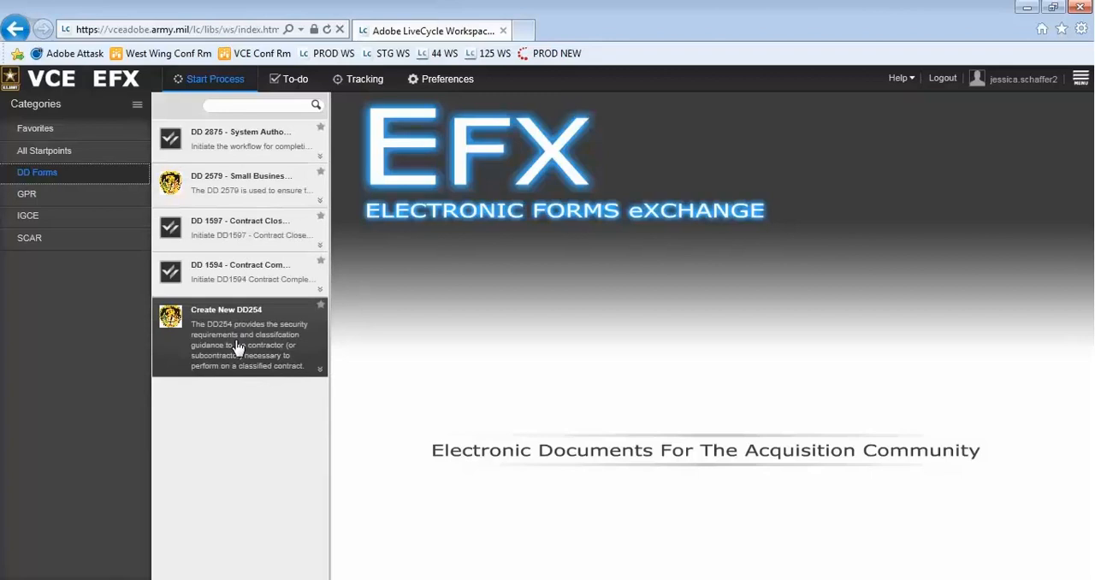
mouse_move(290, 315)
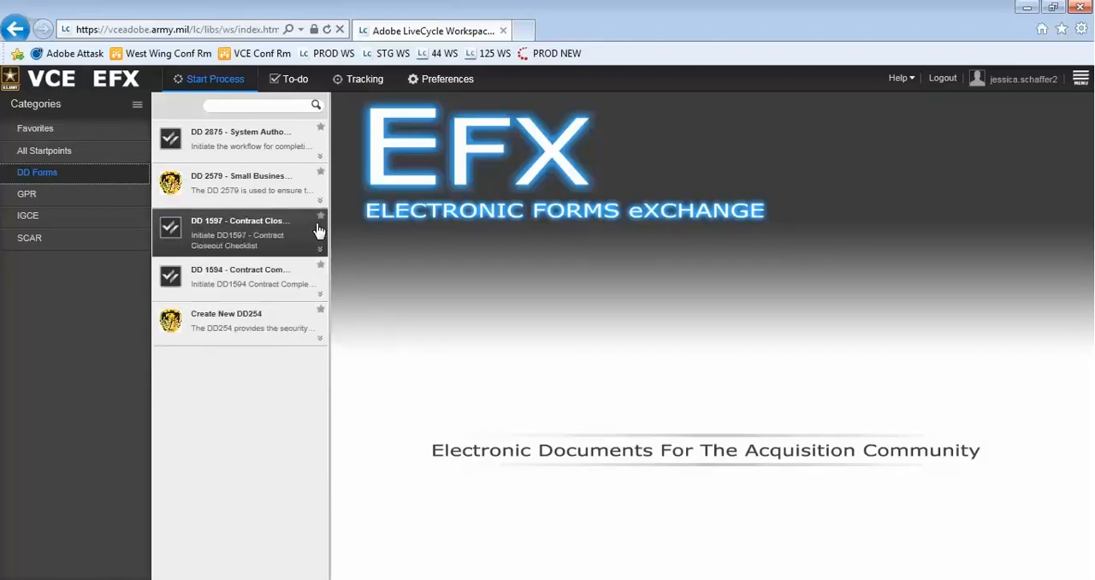
mouse_move(320, 216)
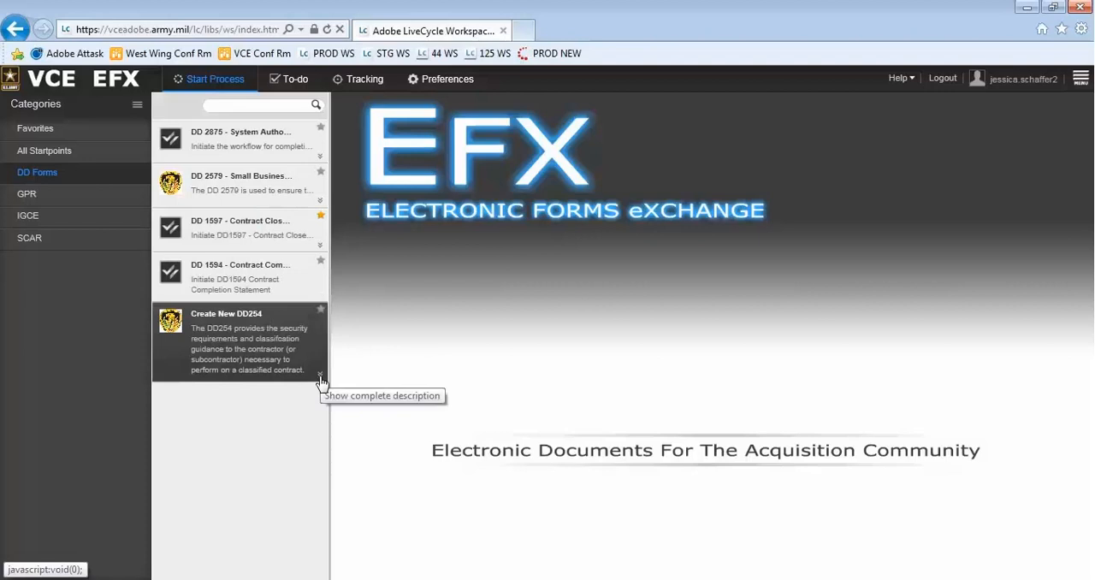
mouse_move(322, 384)
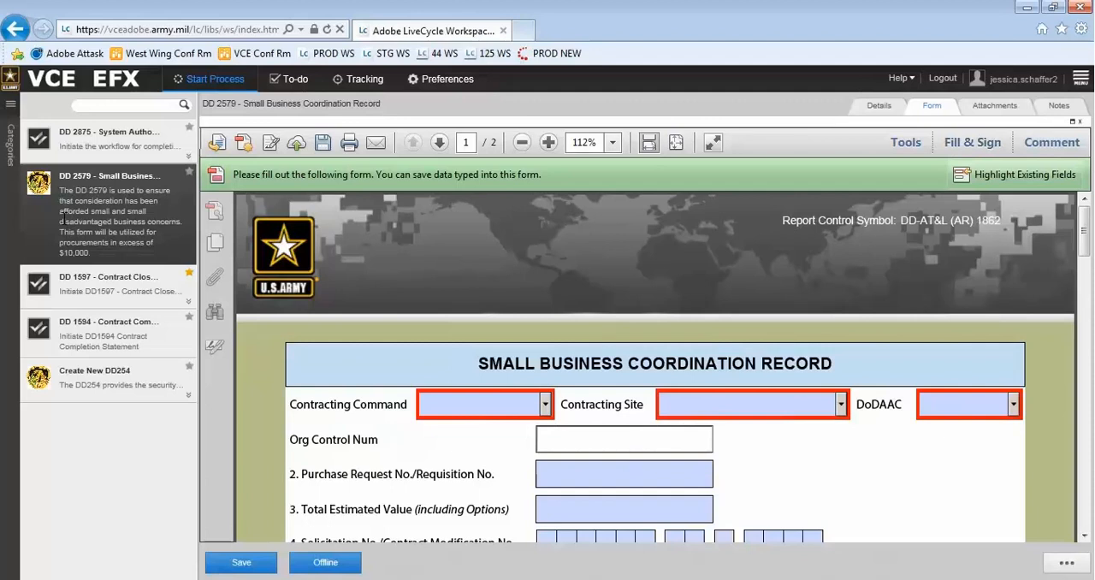
mouse_move(928, 195)
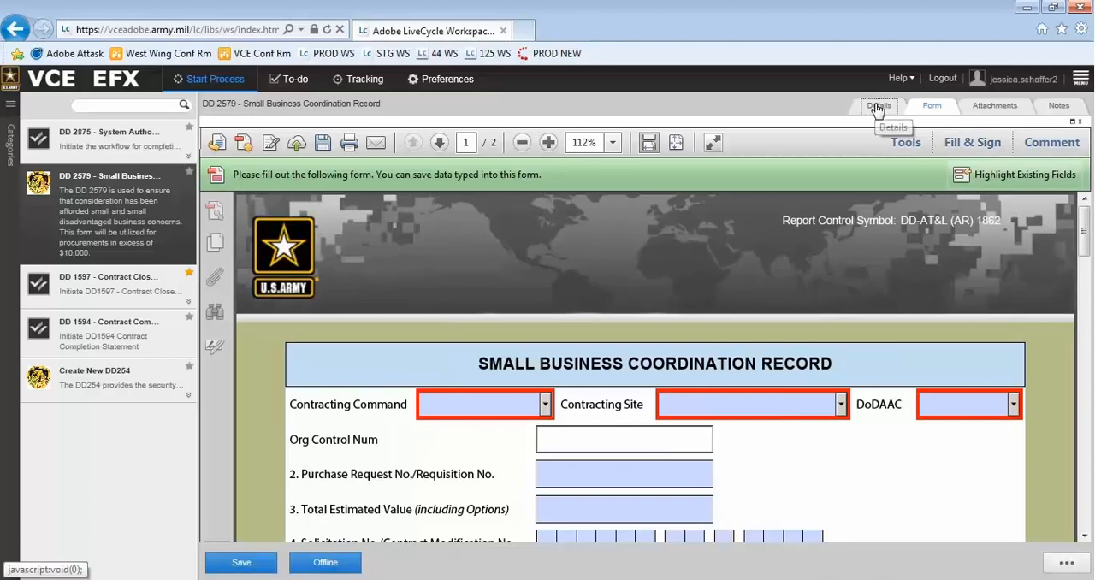
left_click(876, 106)
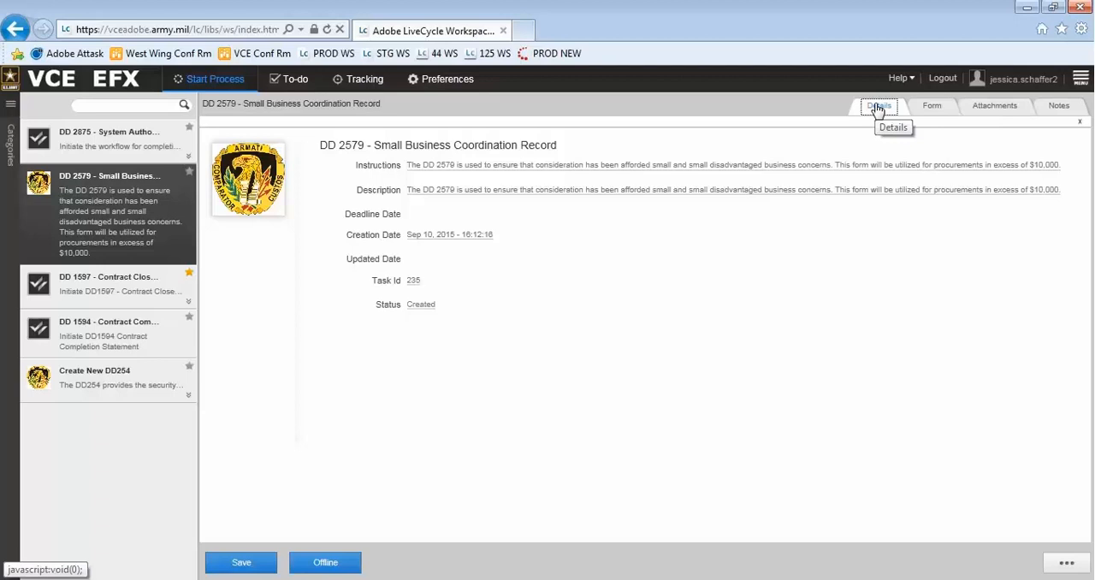
left_click(931, 106)
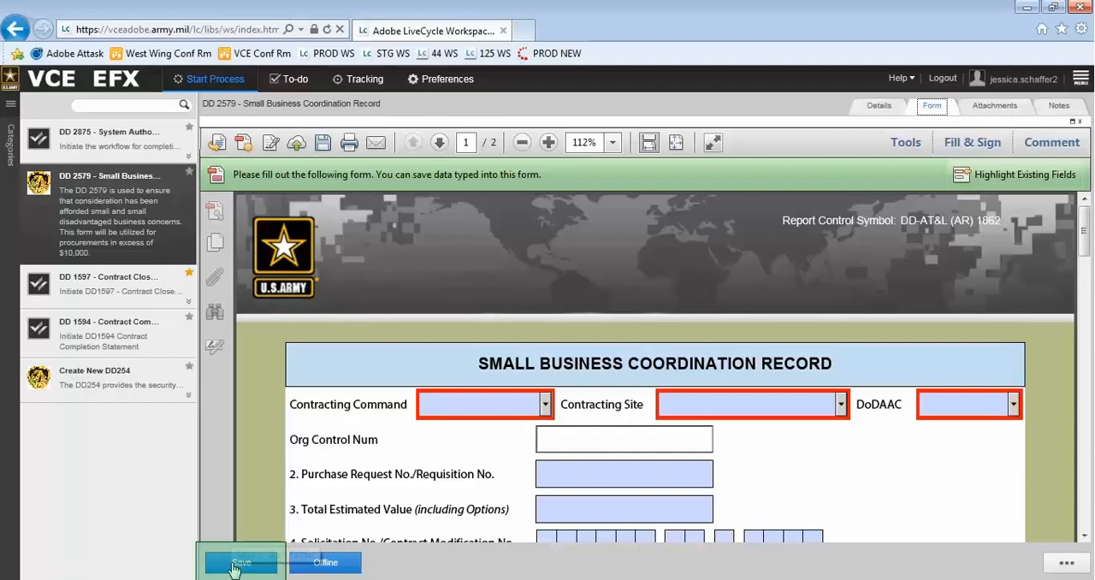
mouse_move(240, 561)
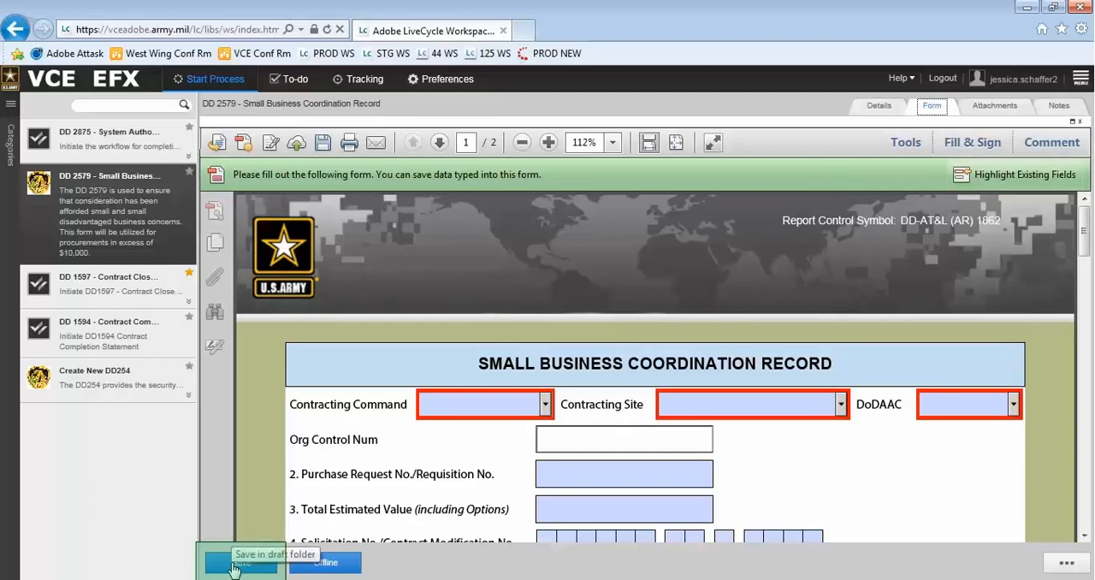
mouse_move(322, 142)
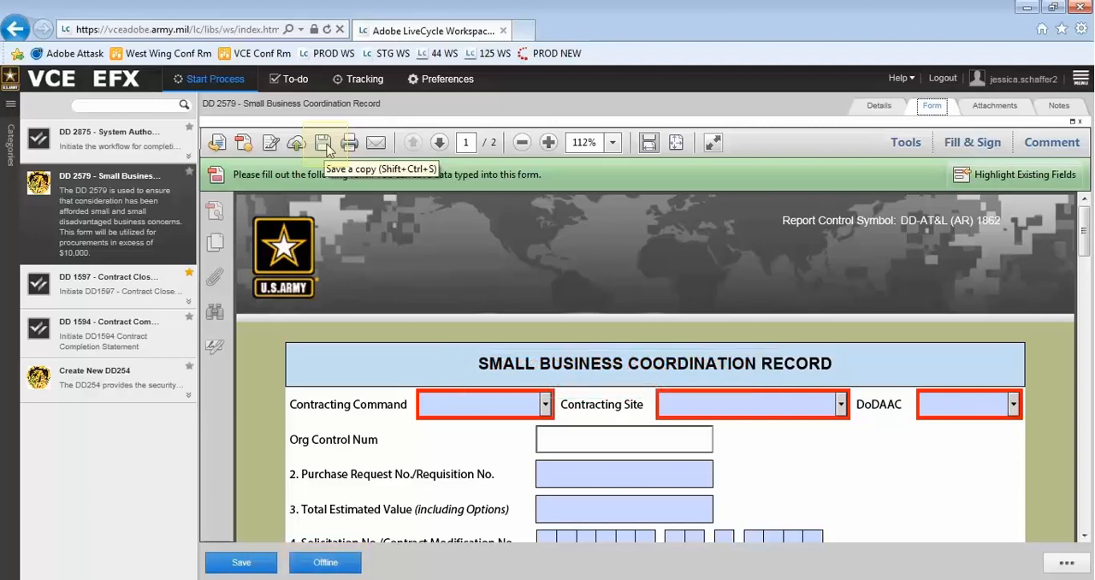
mouse_move(996, 106)
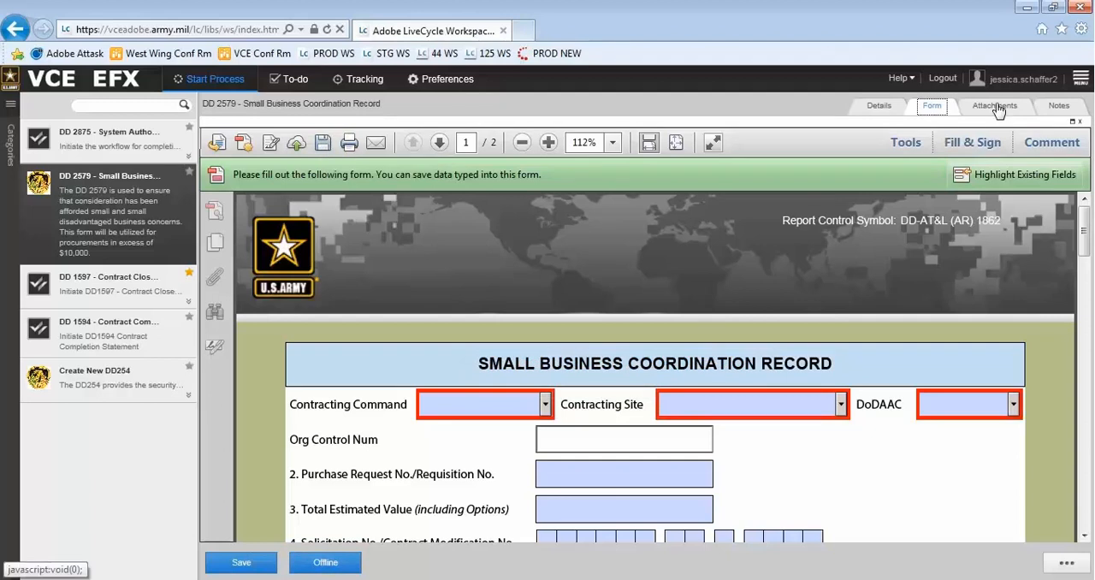
- View the task's Attachments area with its permission options, then its empty Notes area
left_click(995, 106)
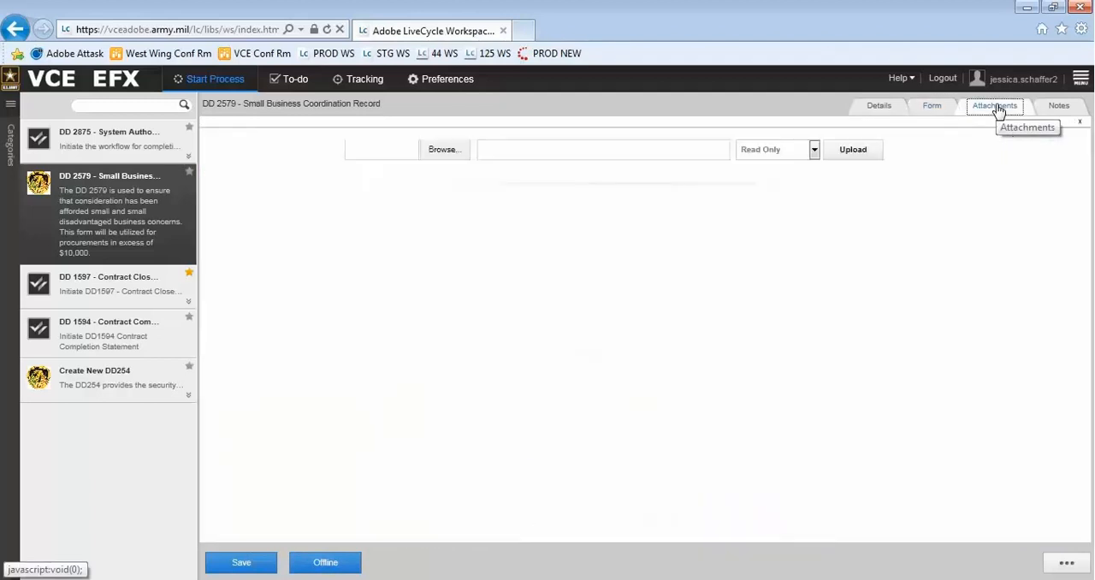
left_click(852, 149)
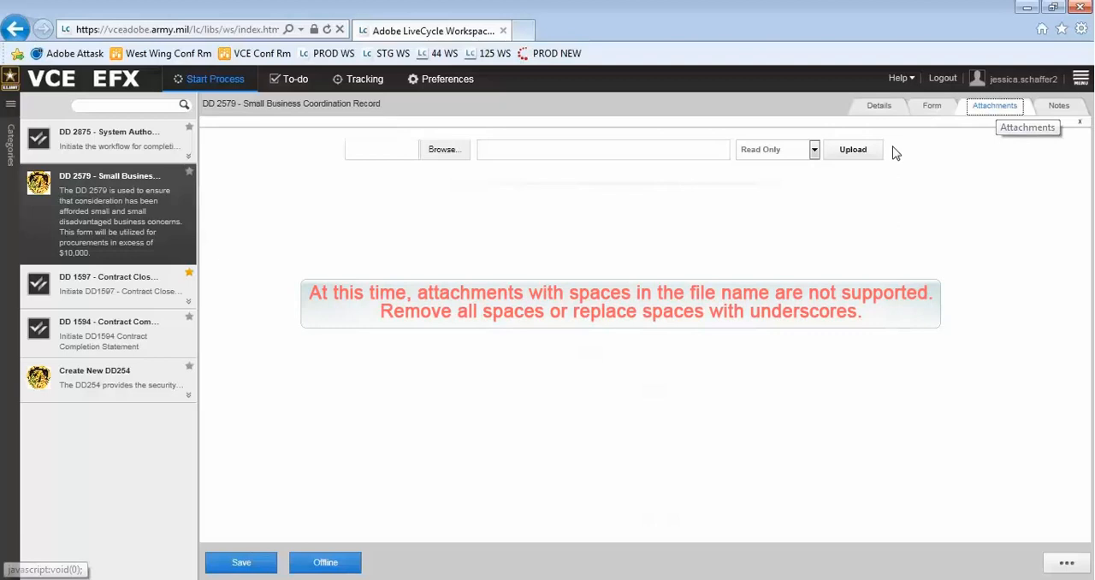
mouse_move(854, 181)
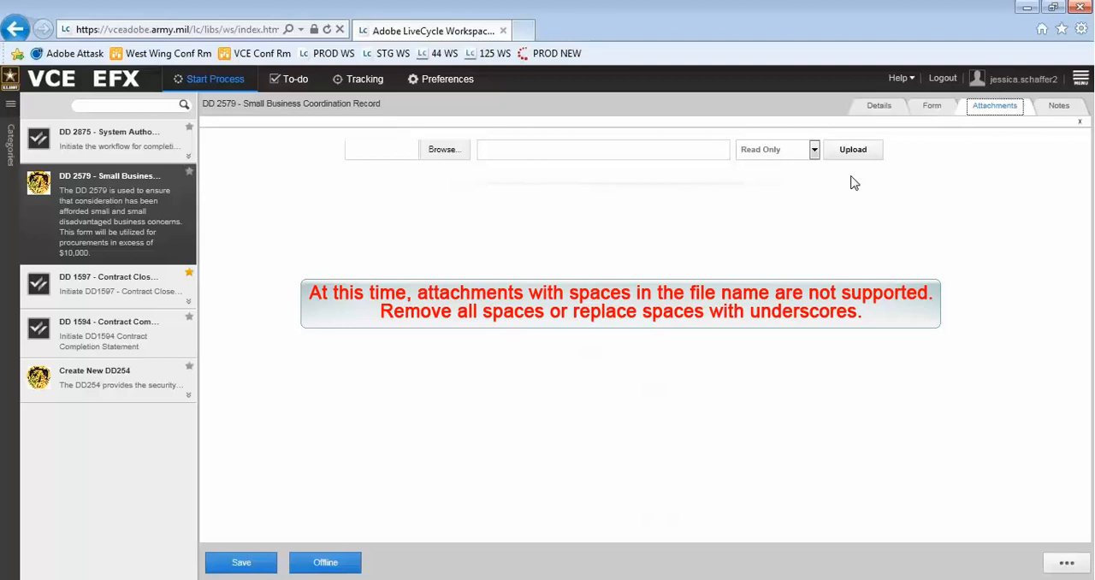
left_click(812, 149)
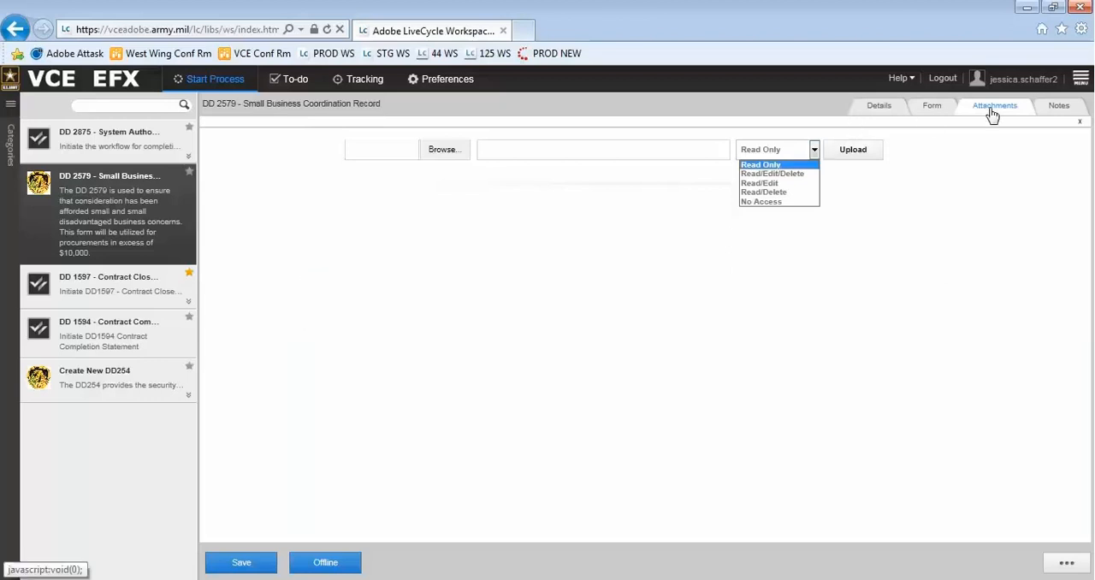
left_click(1059, 106)
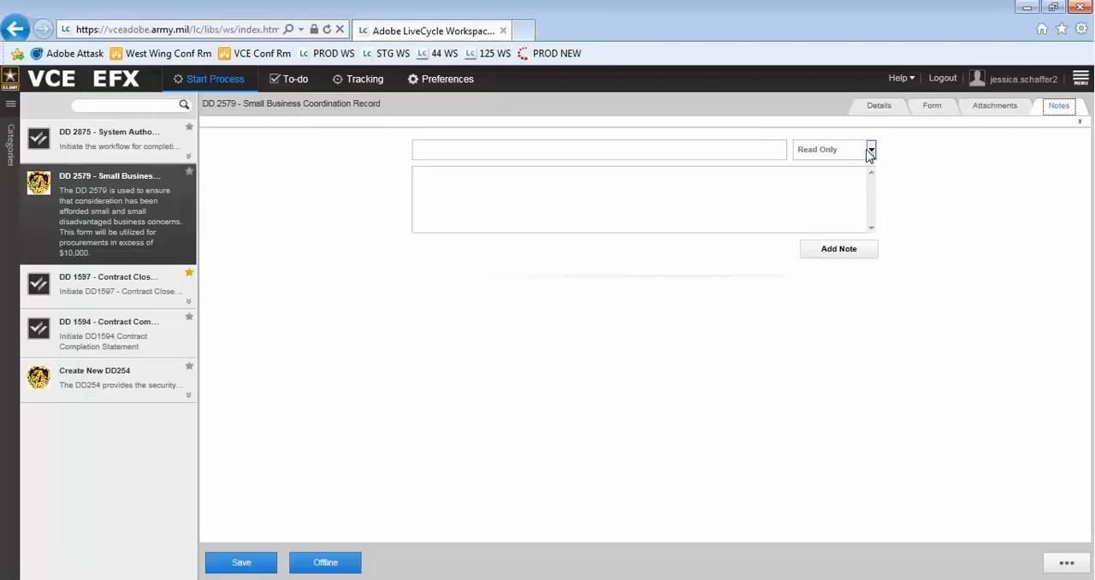
left_click(869, 149)
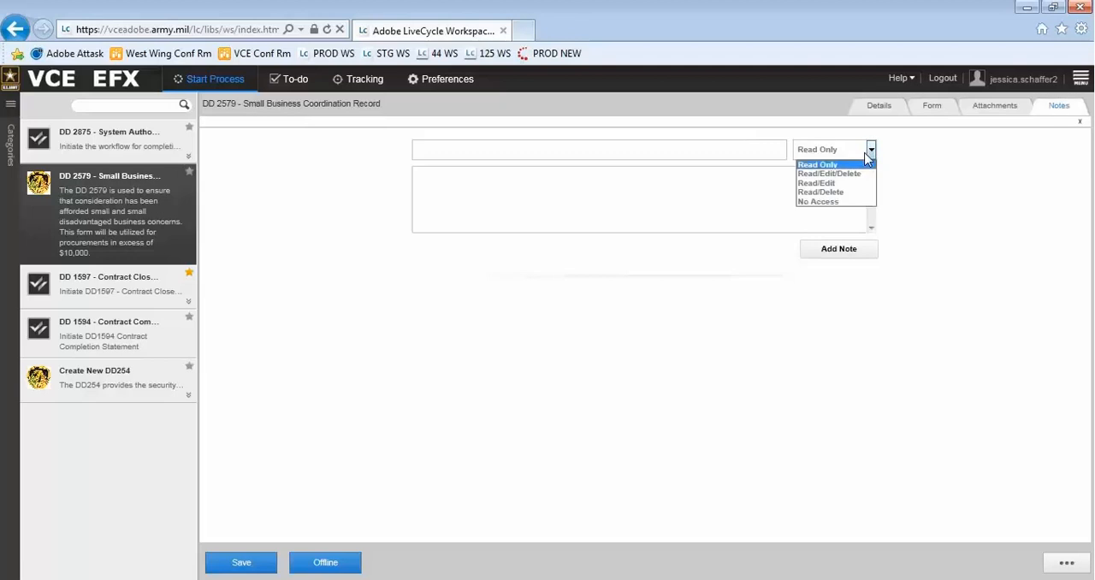
left_click(816, 164)
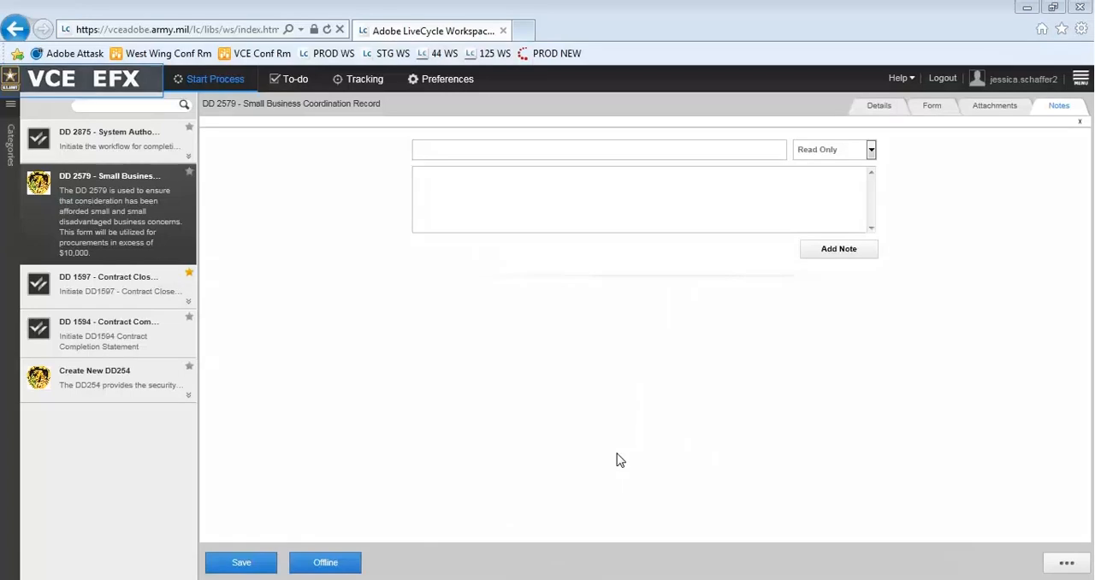
mouse_move(320, 270)
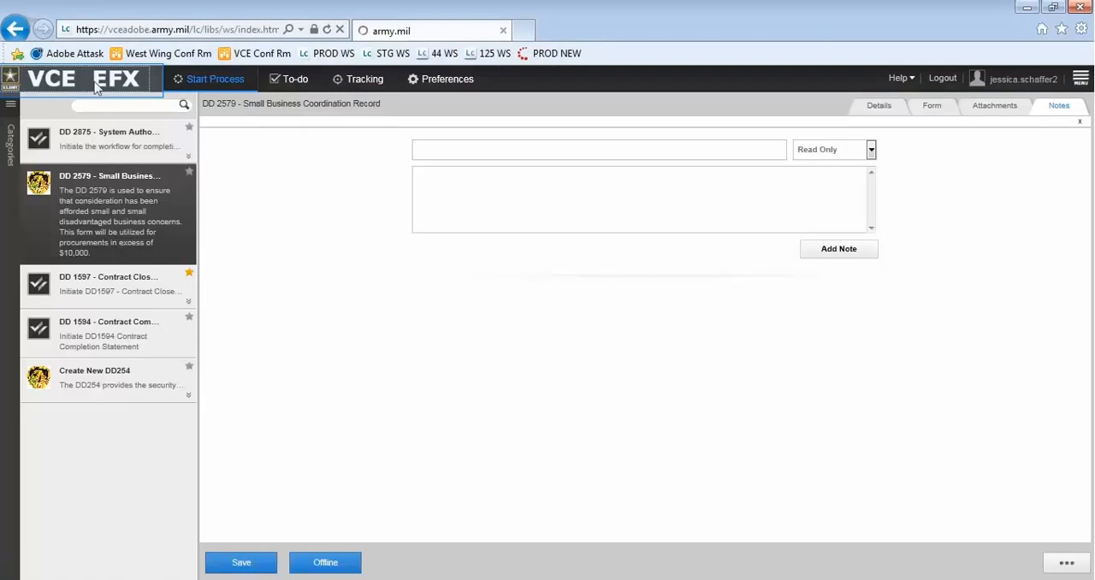
left_click(214, 78)
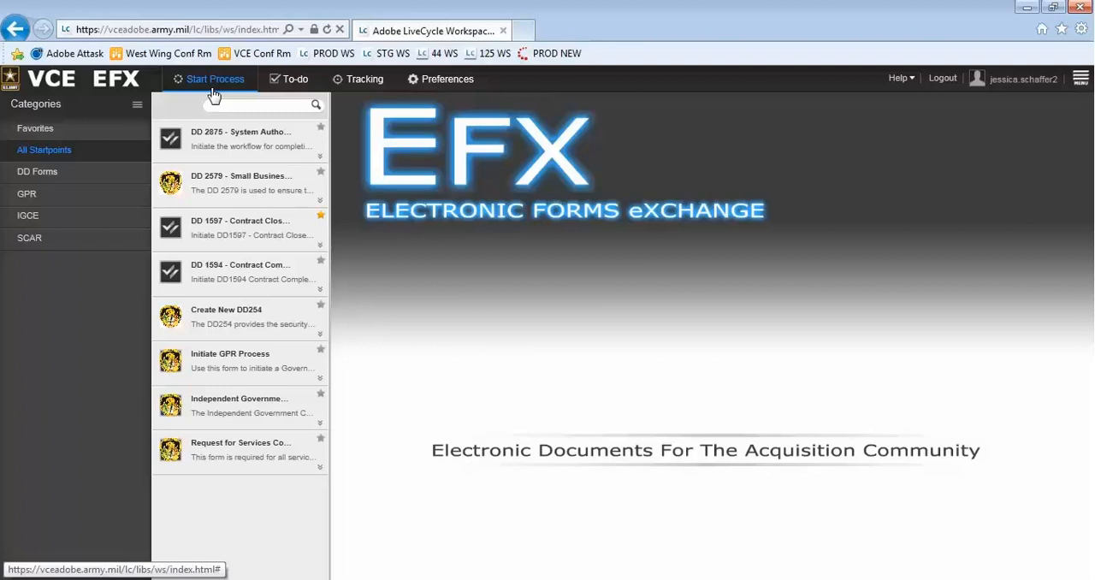
- View the To-do queues, then the Tracking page of past DD1597 process instances
left_click(295, 79)
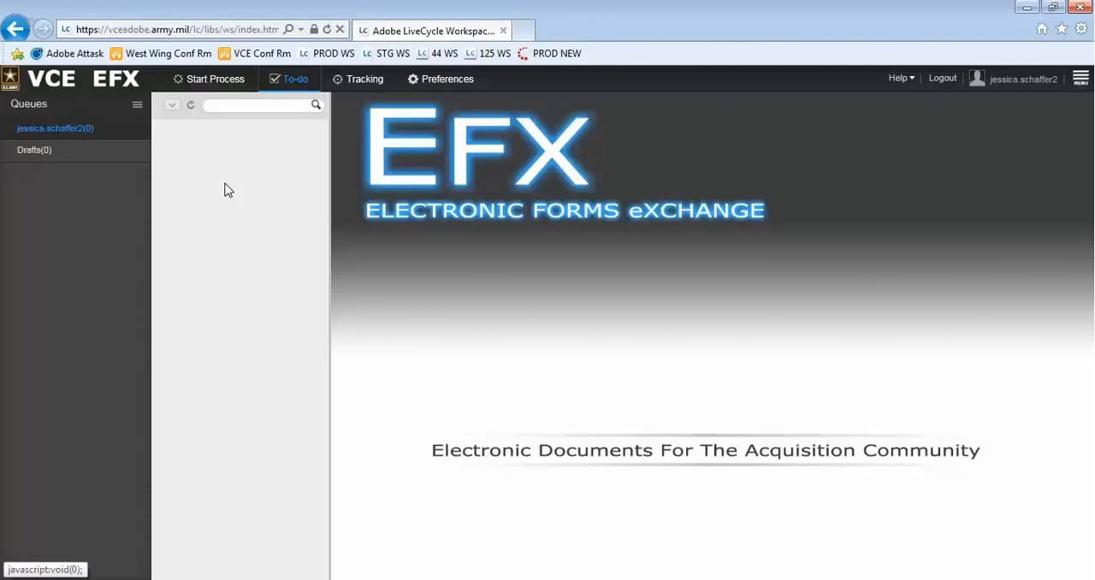
left_click(366, 79)
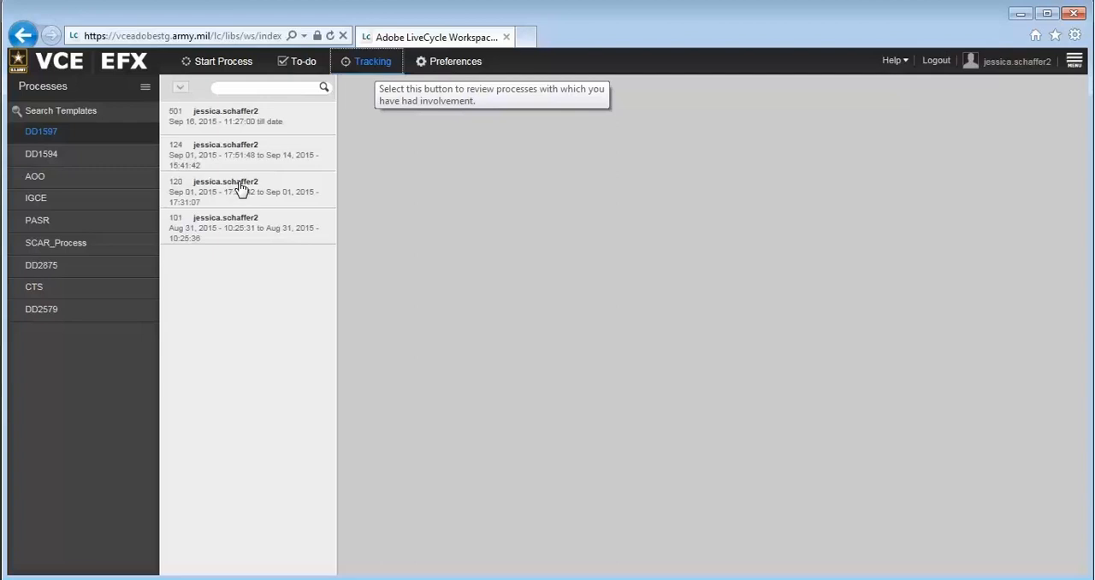
mouse_move(250, 185)
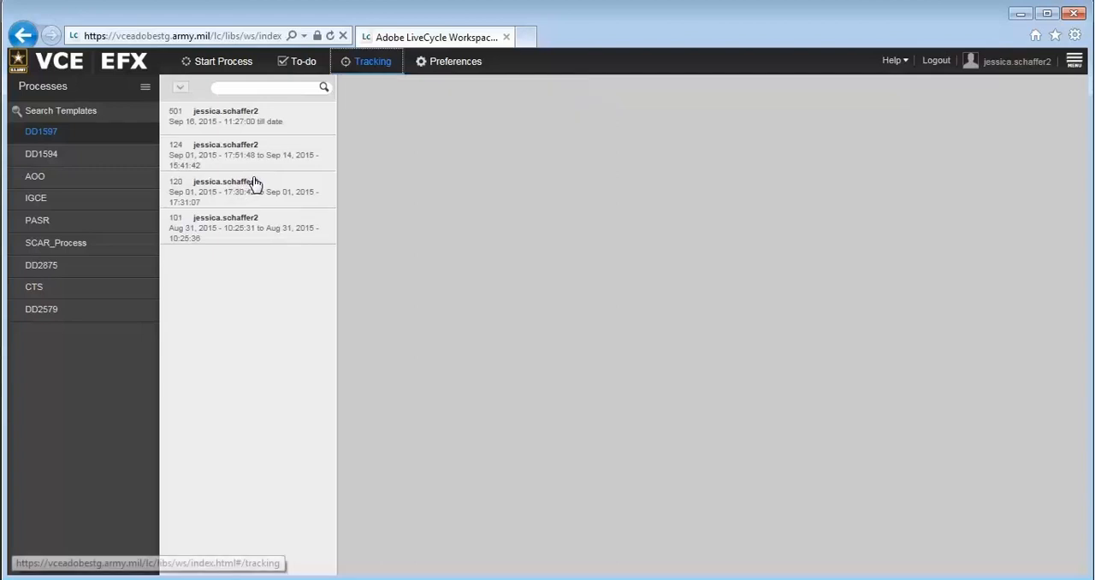
mouse_move(265, 175)
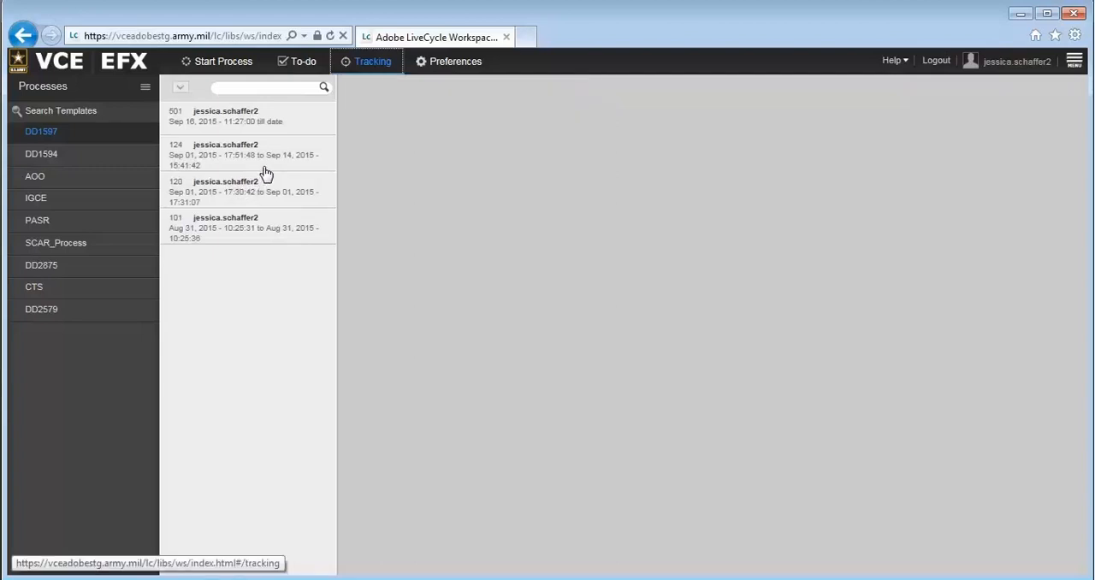
mouse_move(273, 161)
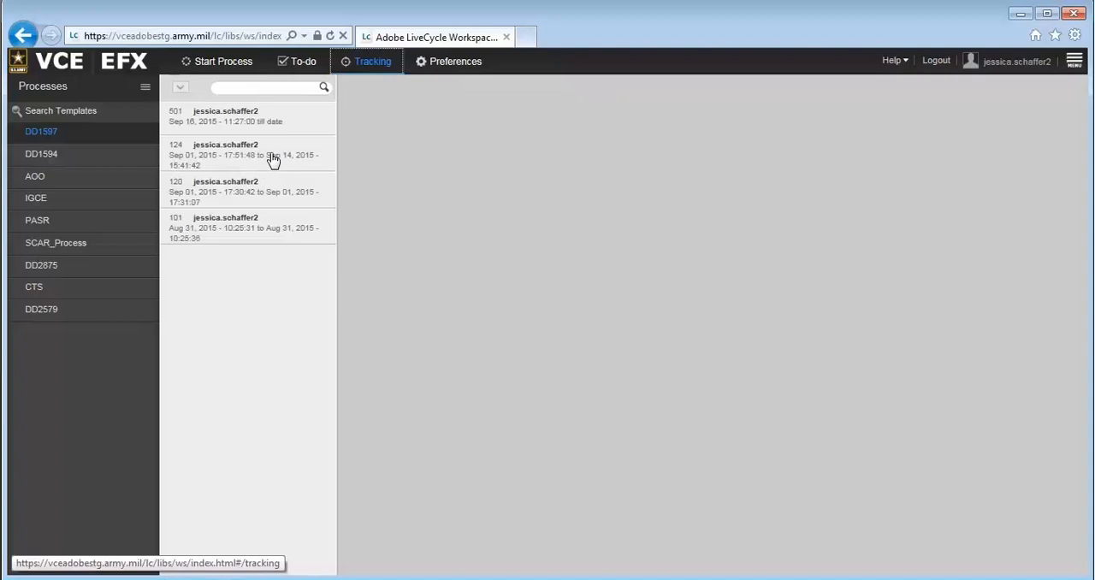
- Show the task details of tracked process 501 with the templates panel hidden, then go to Preferences
left_click(249, 116)
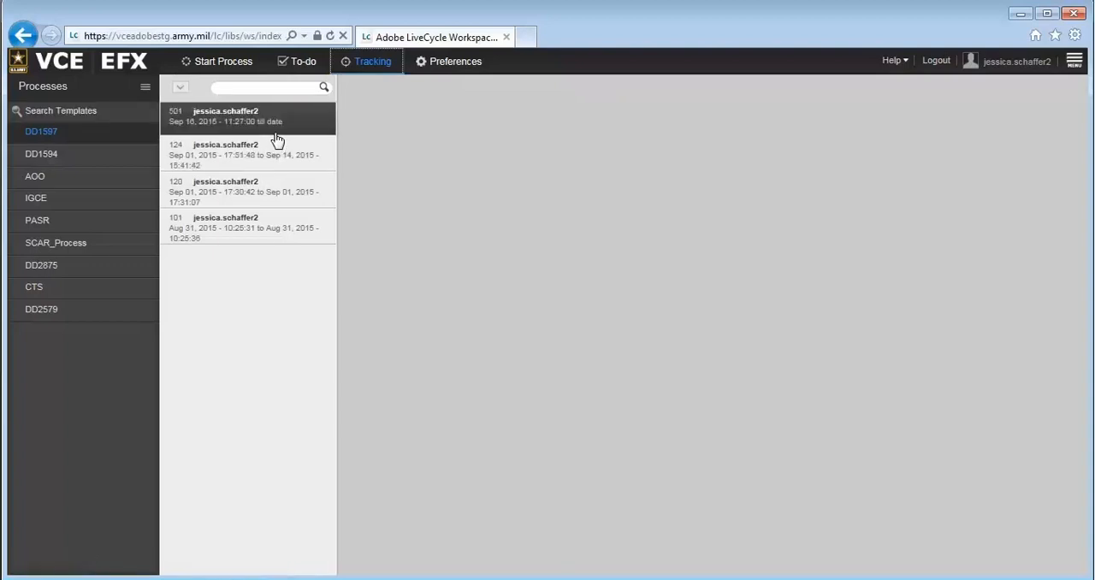
left_click(145, 85)
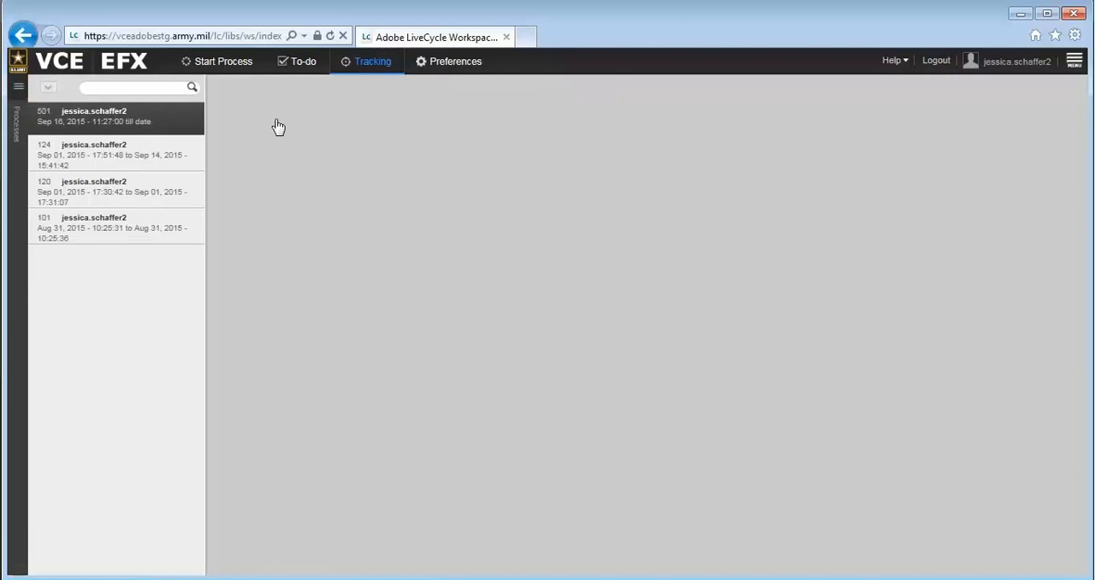
left_click(94, 116)
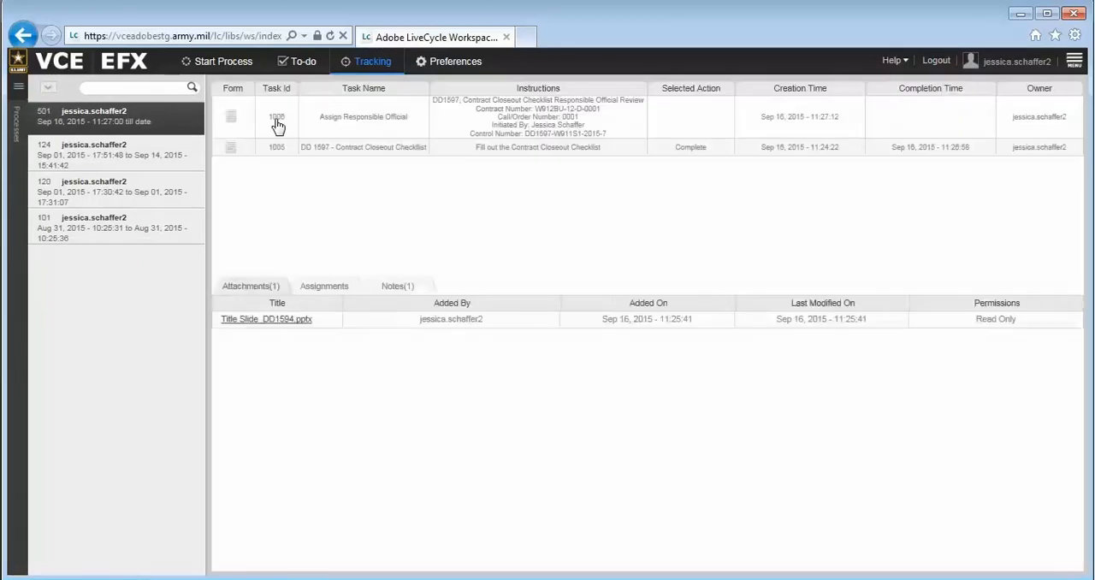
mouse_move(283, 196)
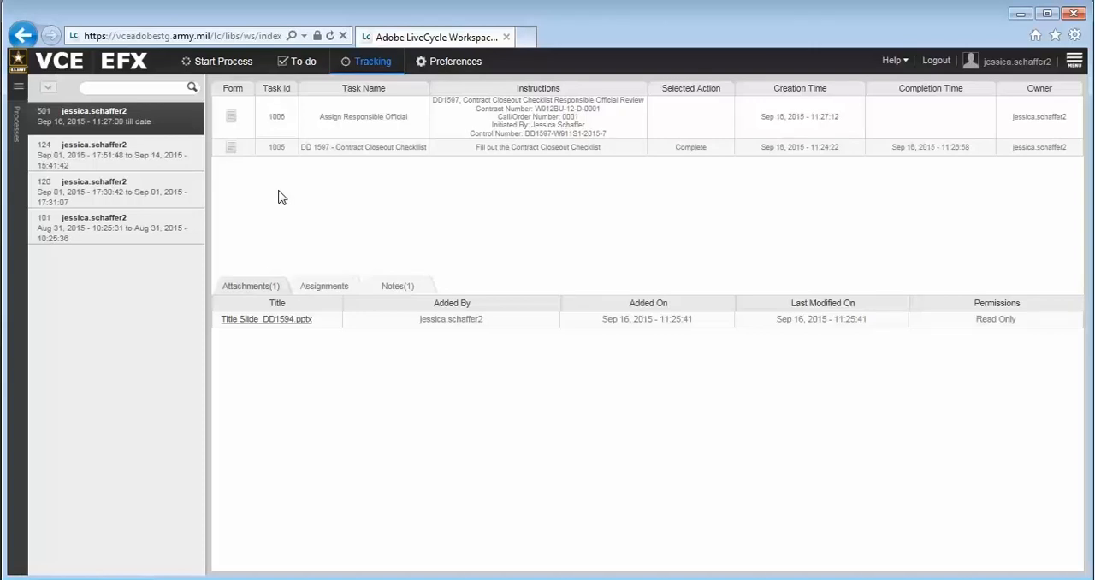
mouse_move(676, 180)
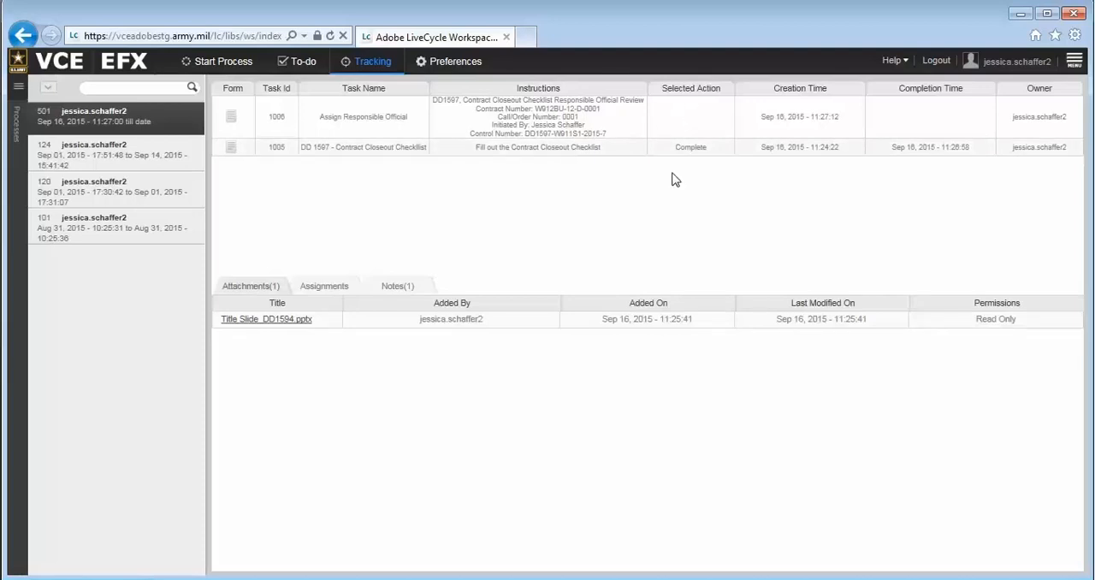
left_click(448, 62)
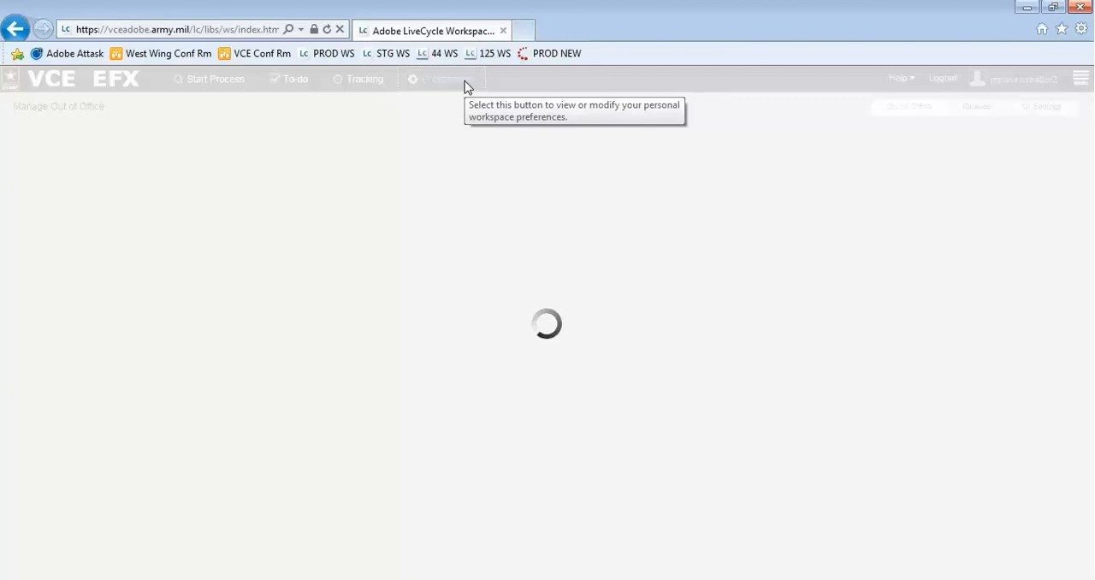
- Set the 'I am currently' status to Out of the Office
left_click(442, 79)
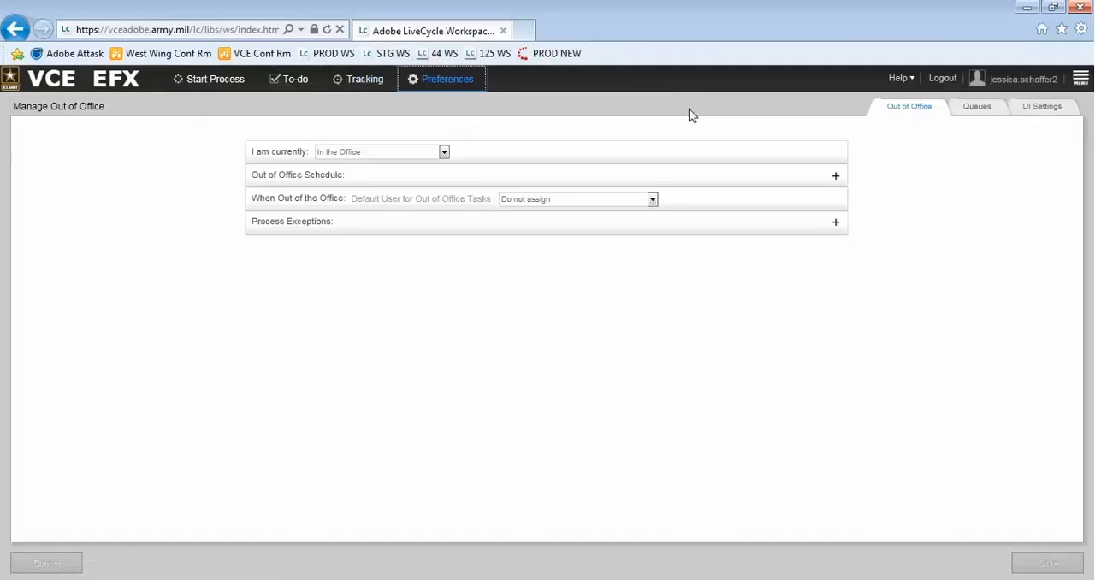
mouse_move(636, 22)
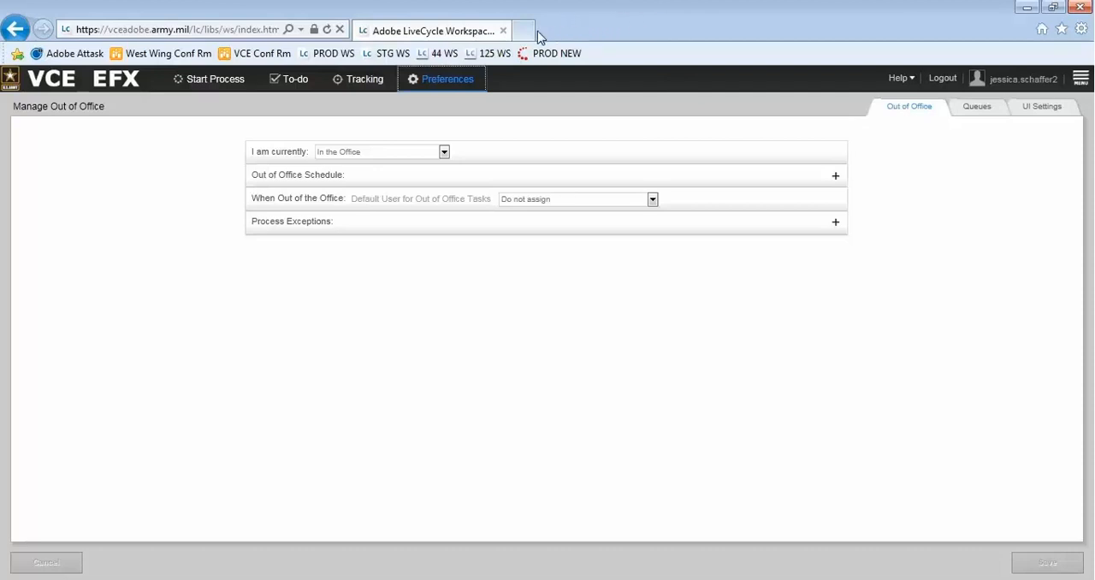
mouse_move(473, 75)
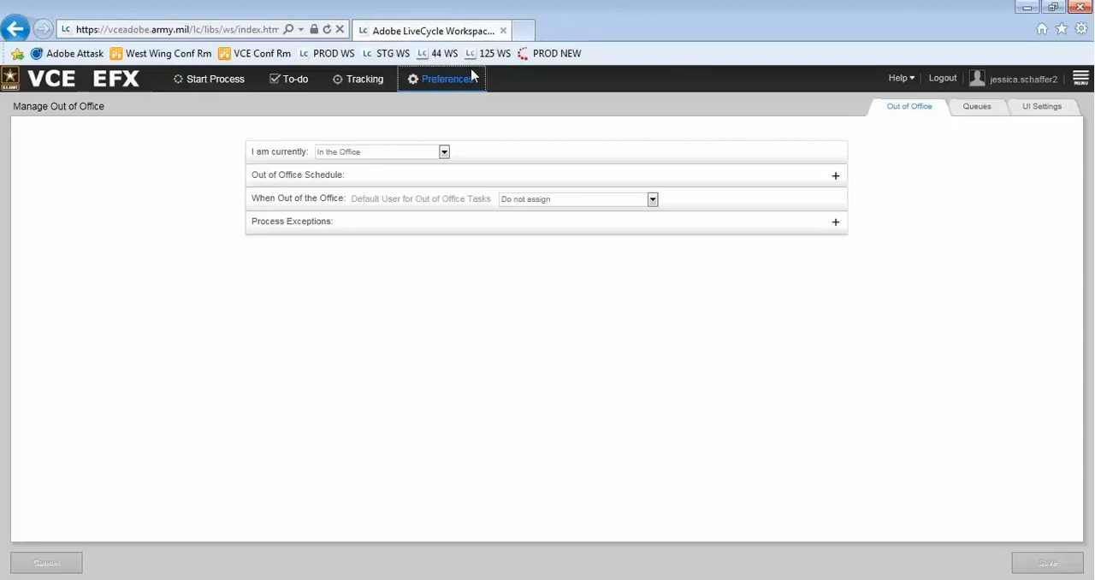
mouse_move(445, 133)
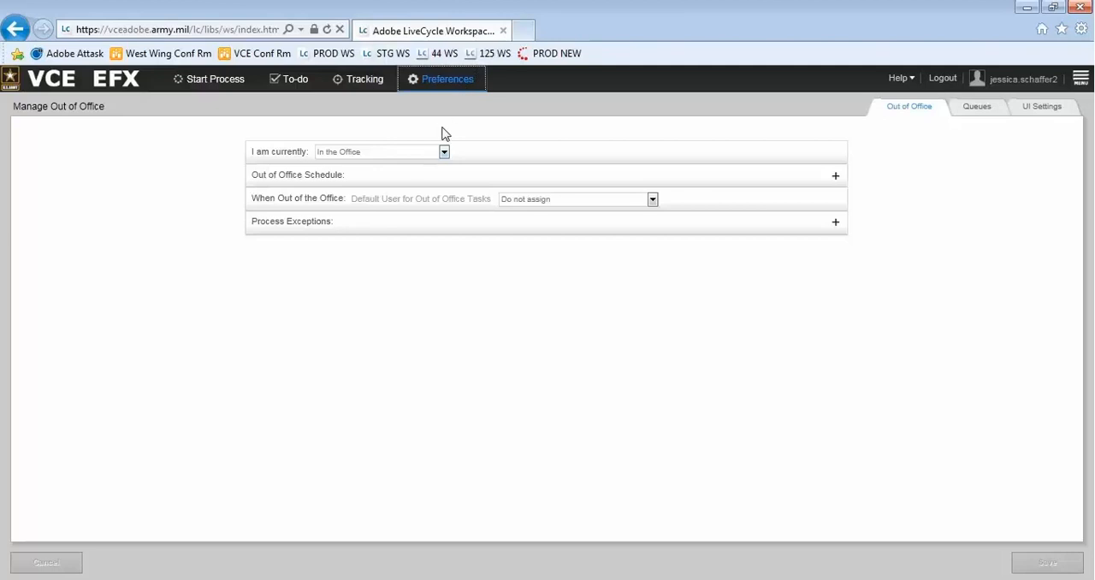
left_click(443, 150)
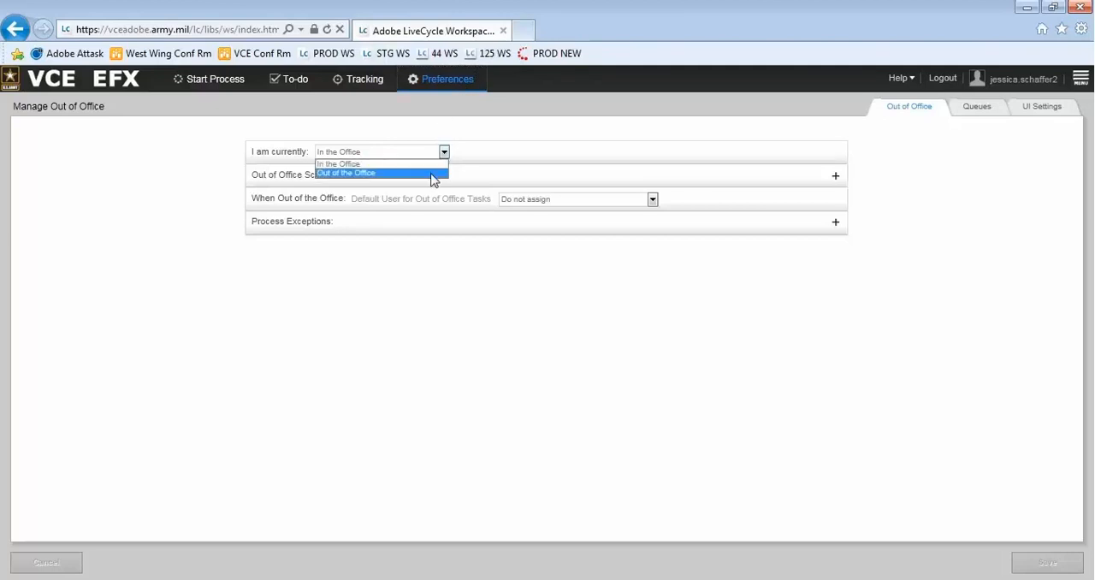
left_click(346, 173)
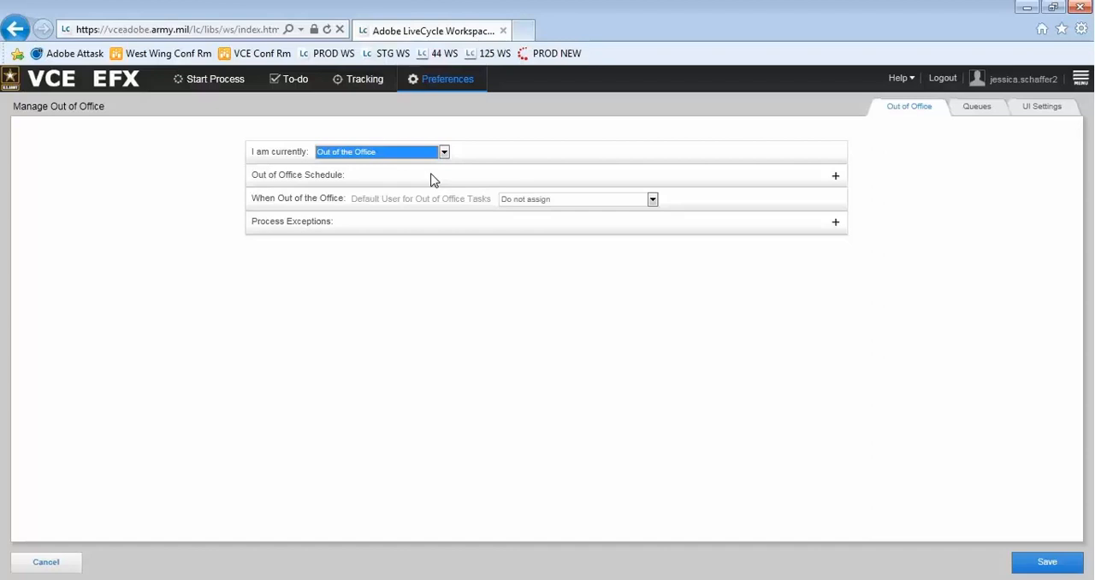
mouse_move(623, 188)
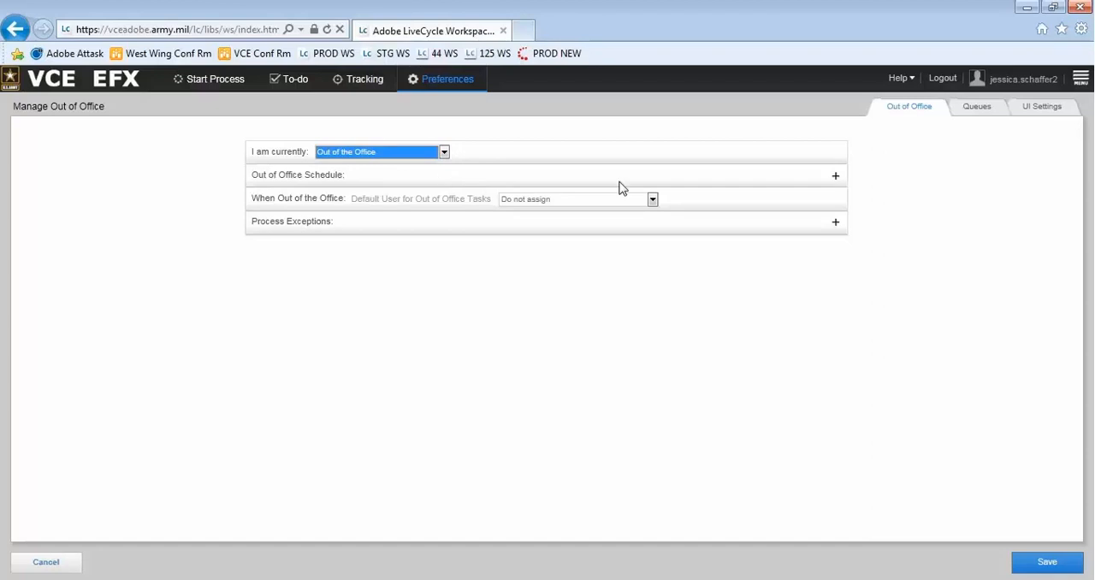
mouse_move(732, 187)
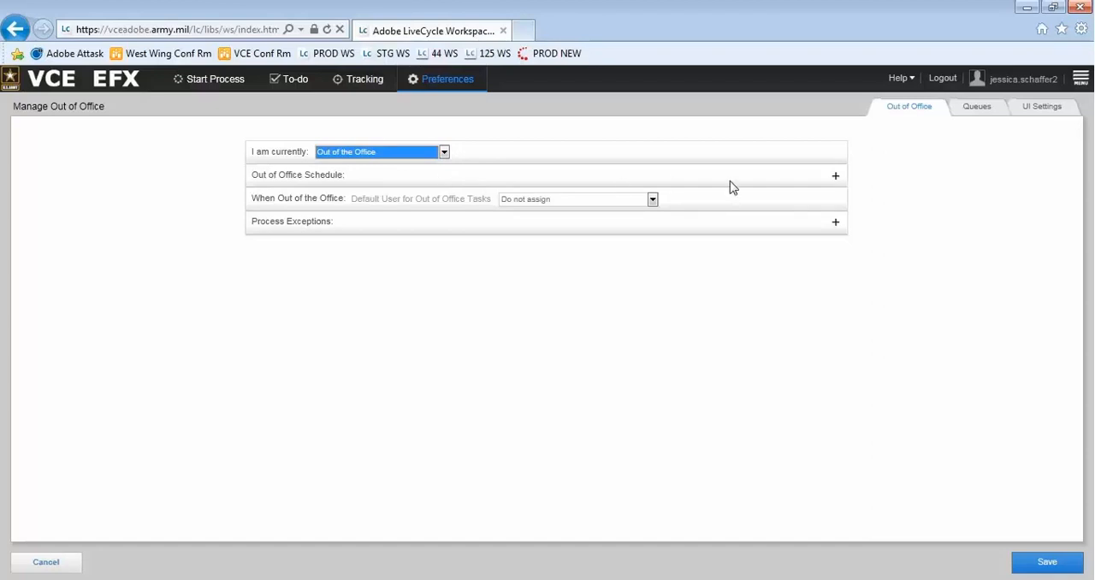
mouse_move(842, 188)
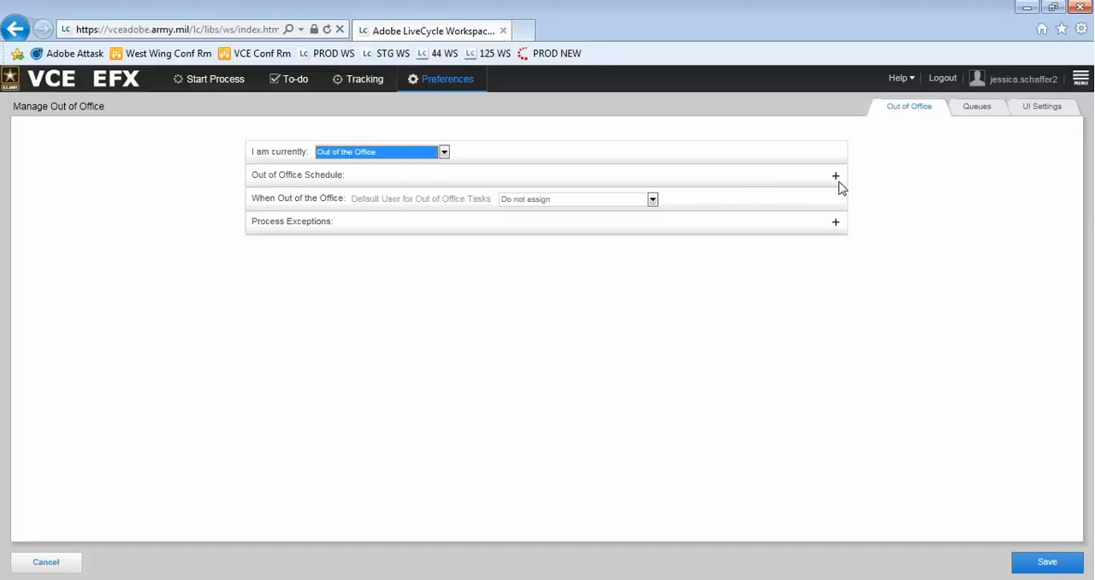
- Schedule the absence from Sep 14 to Sep 18, 2015 in the Out of Office Schedule
left_click(835, 175)
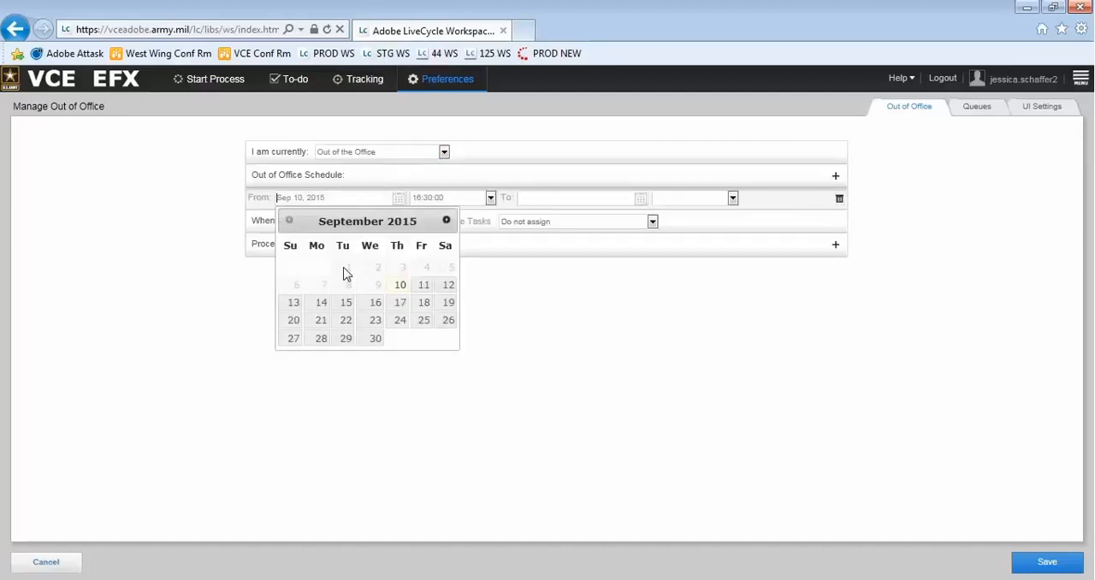
mouse_move(322, 301)
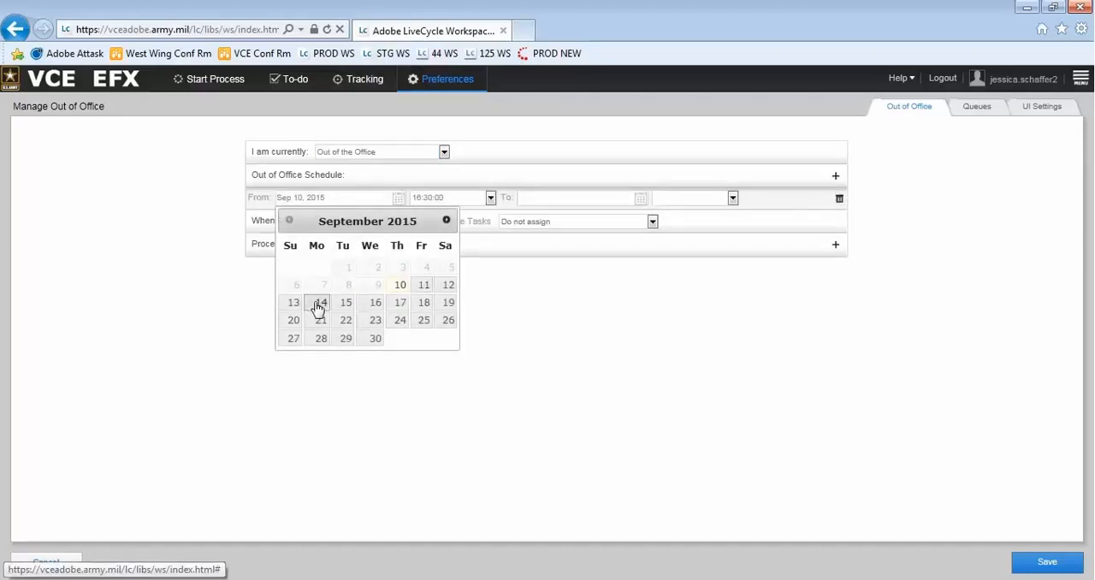
left_click(322, 301)
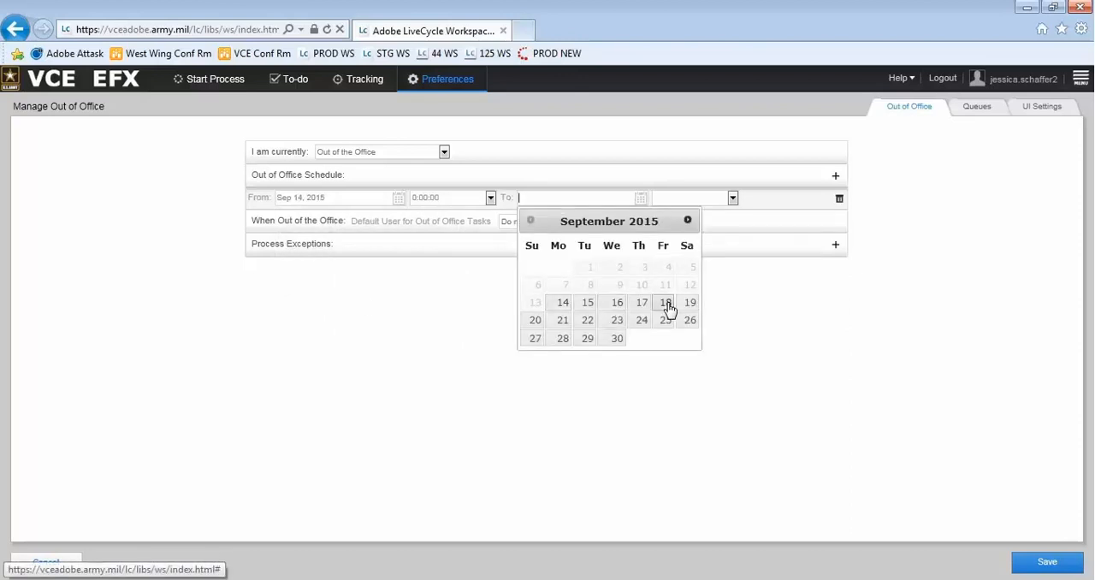
left_click(666, 301)
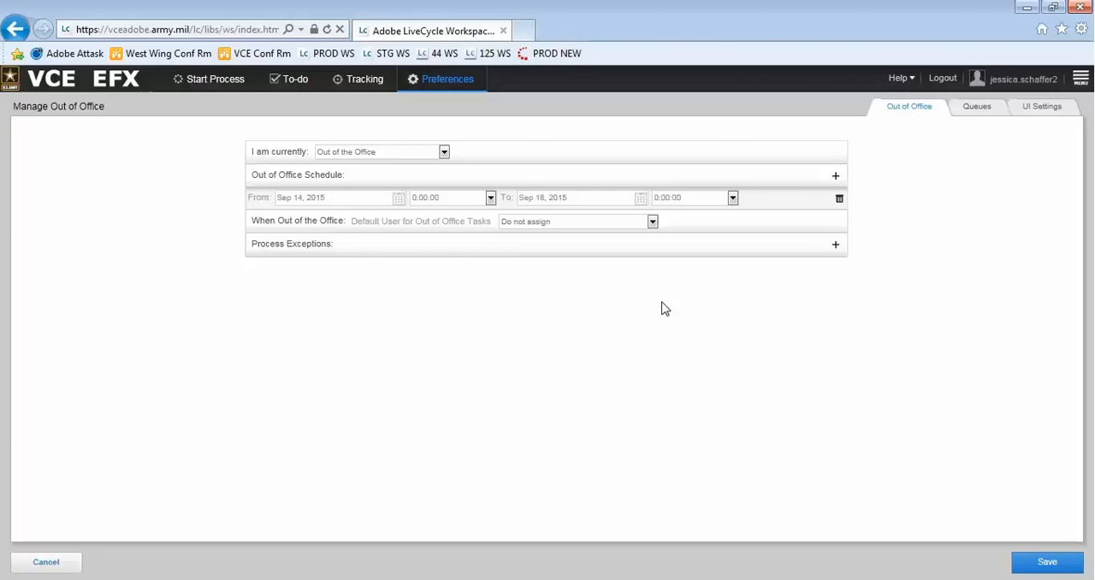
mouse_move(660, 305)
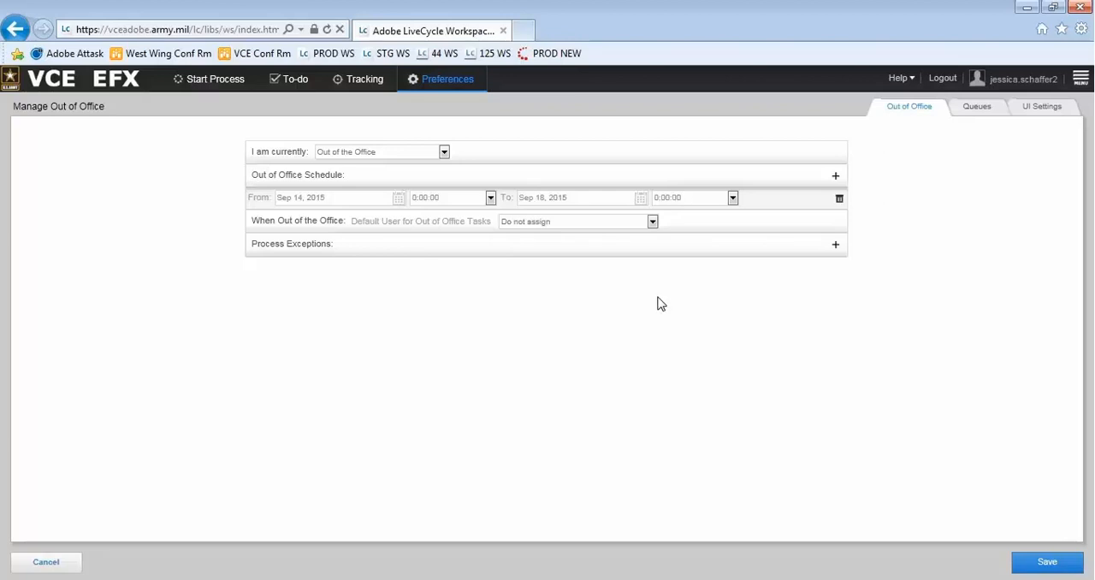
mouse_move(658, 294)
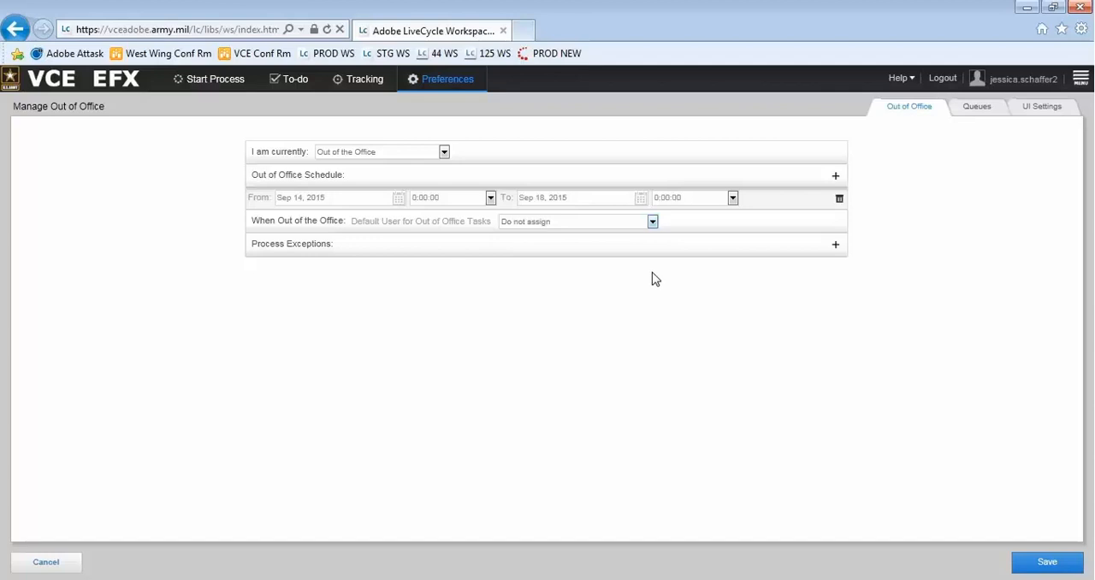
mouse_move(654, 260)
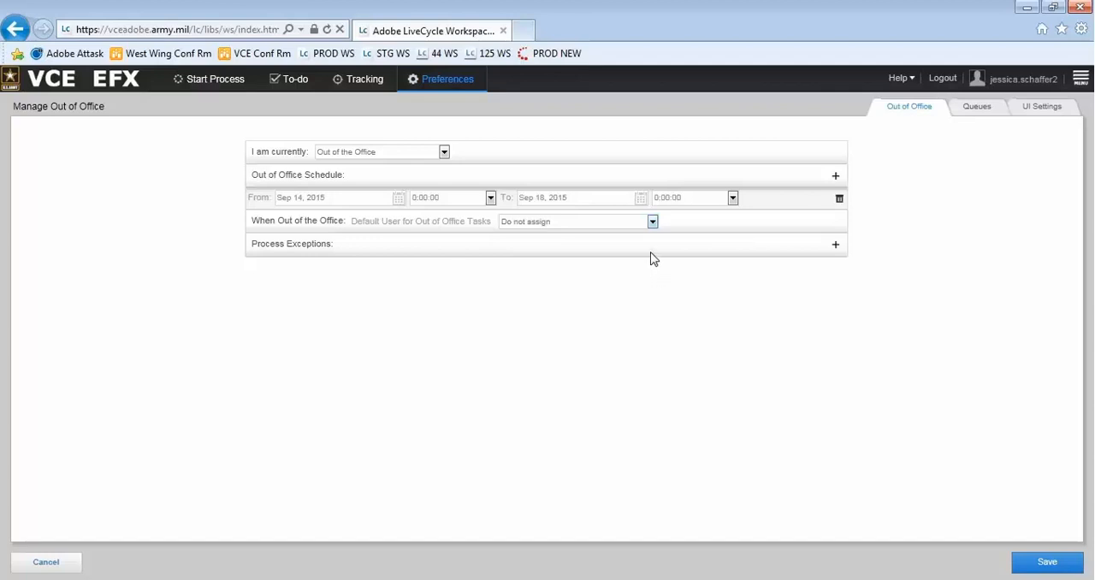
mouse_move(654, 236)
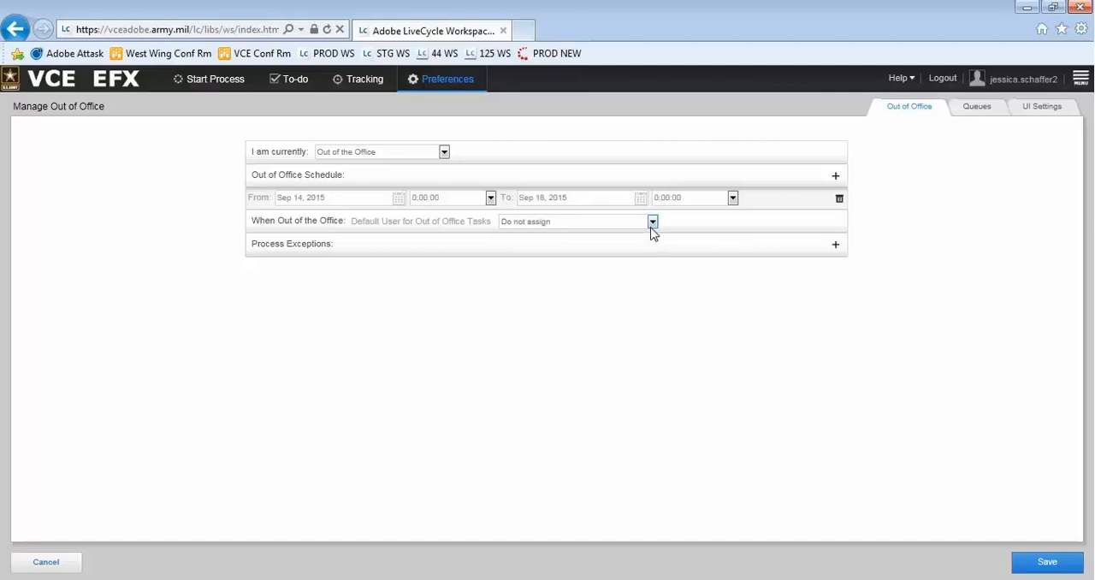
left_click(652, 223)
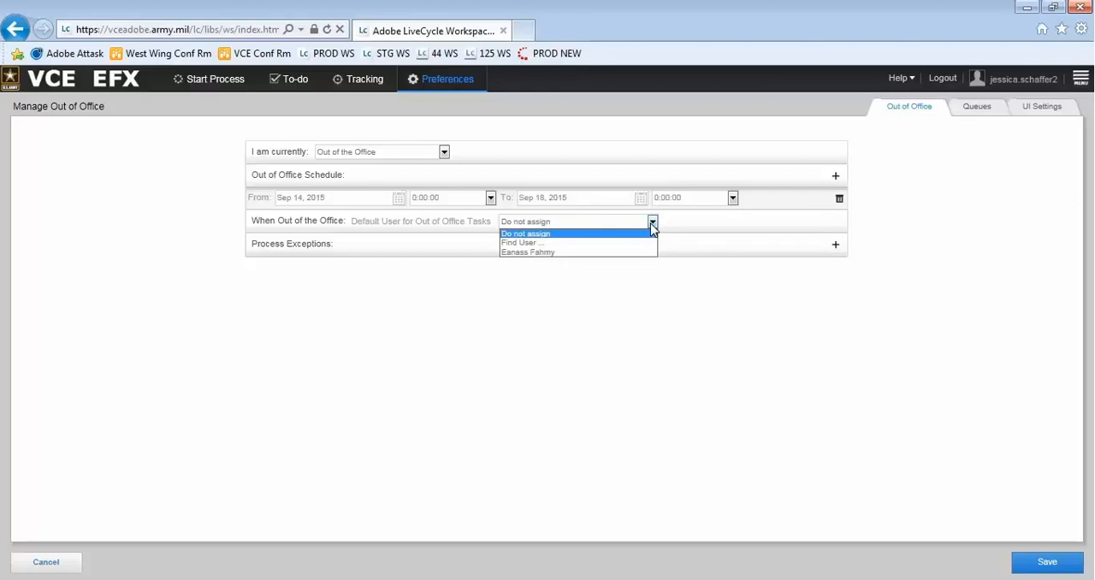
mouse_move(644, 247)
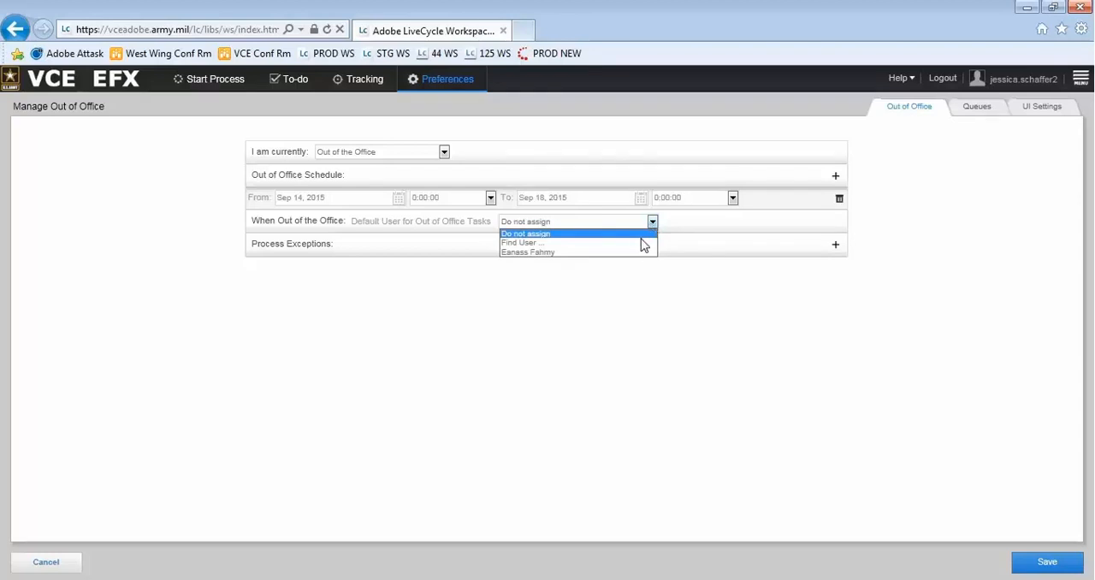
left_click(522, 243)
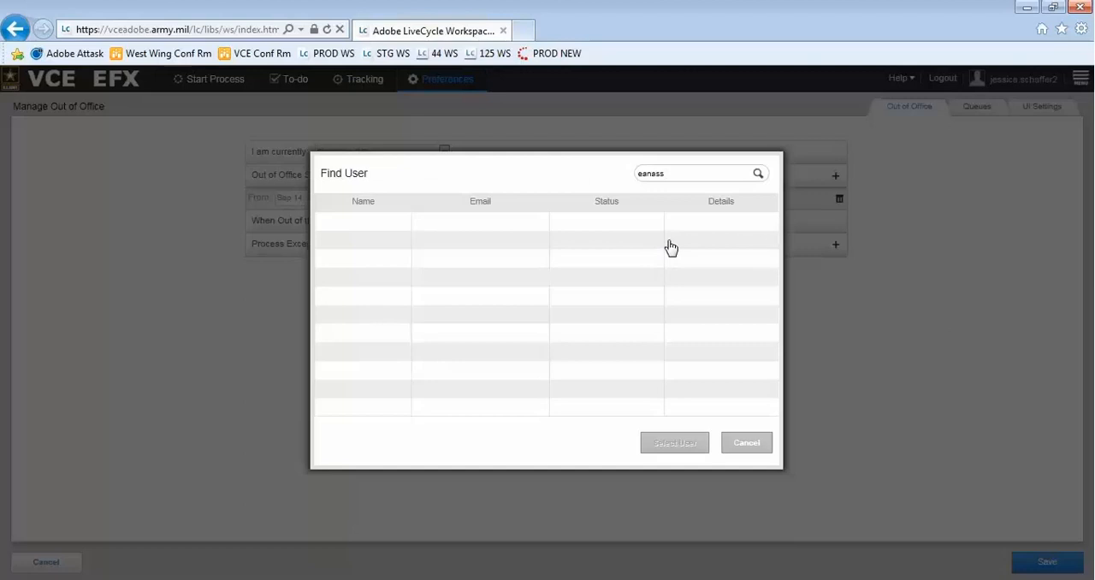
mouse_move(754, 198)
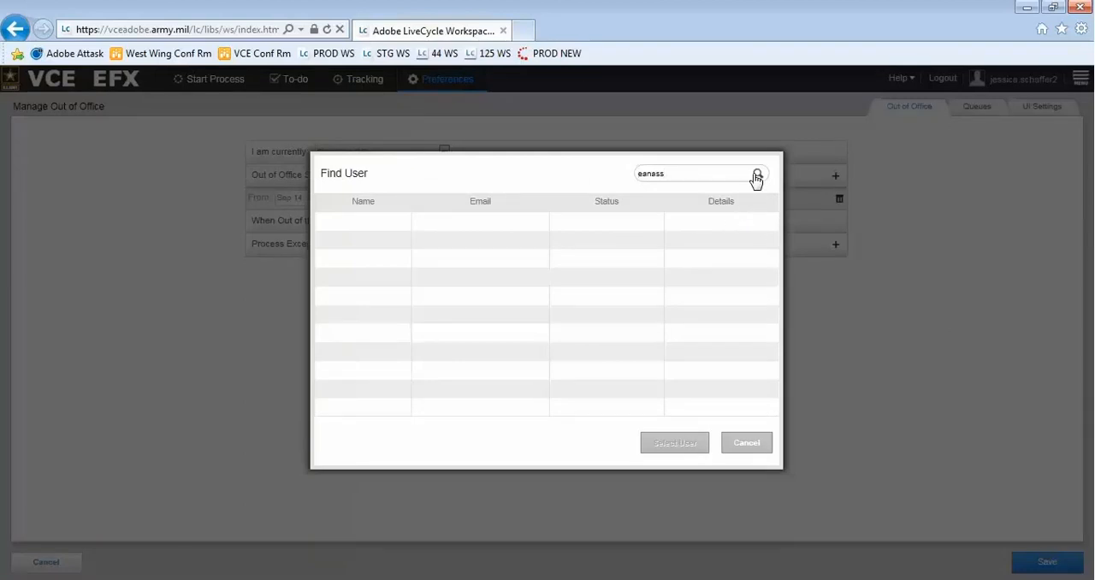
left_click(756, 173)
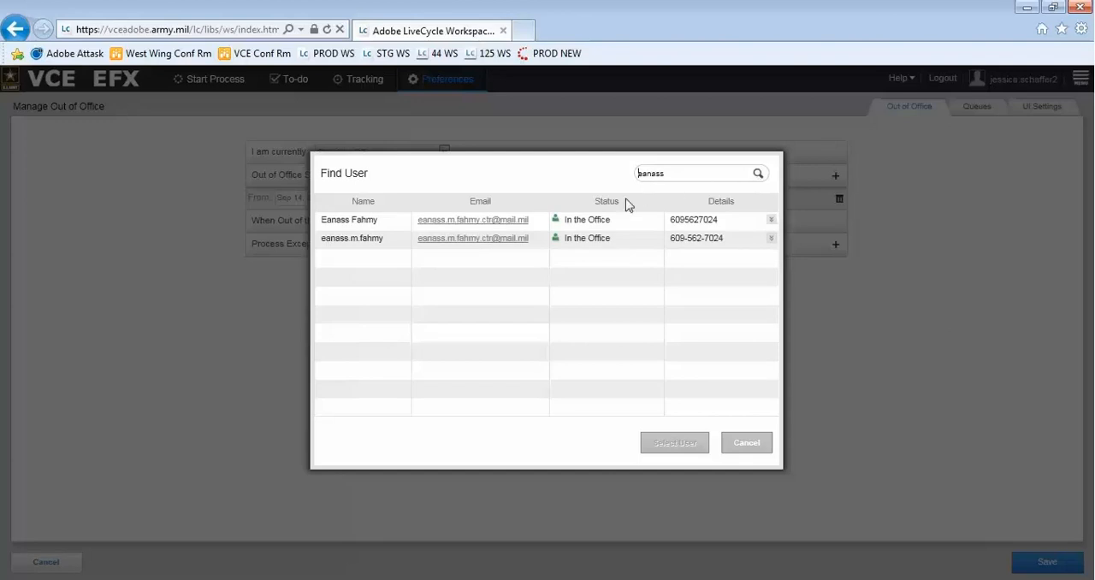
left_click(363, 219)
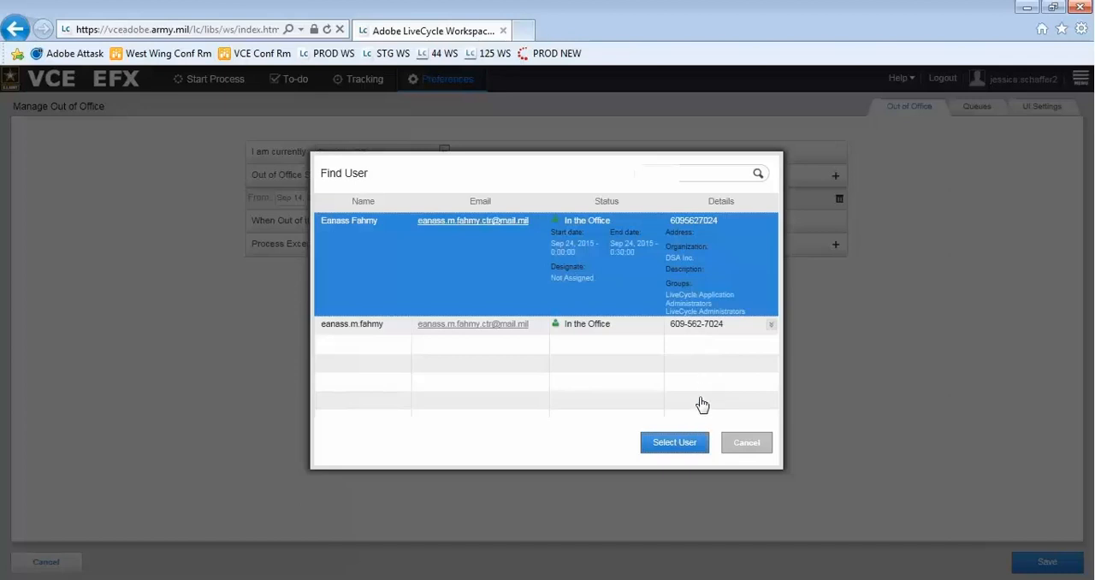
left_click(675, 441)
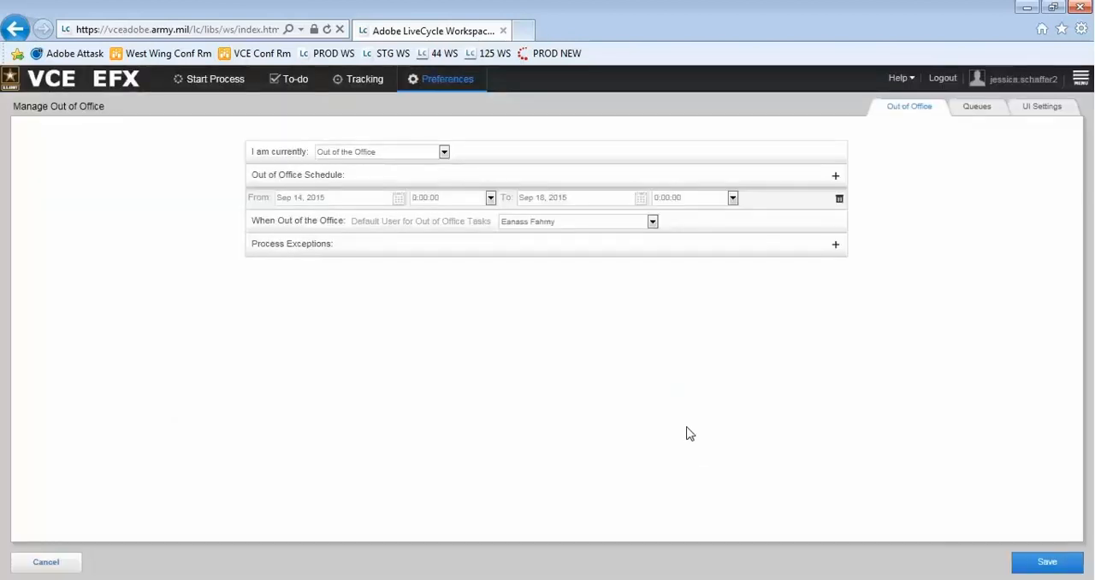
mouse_move(856, 257)
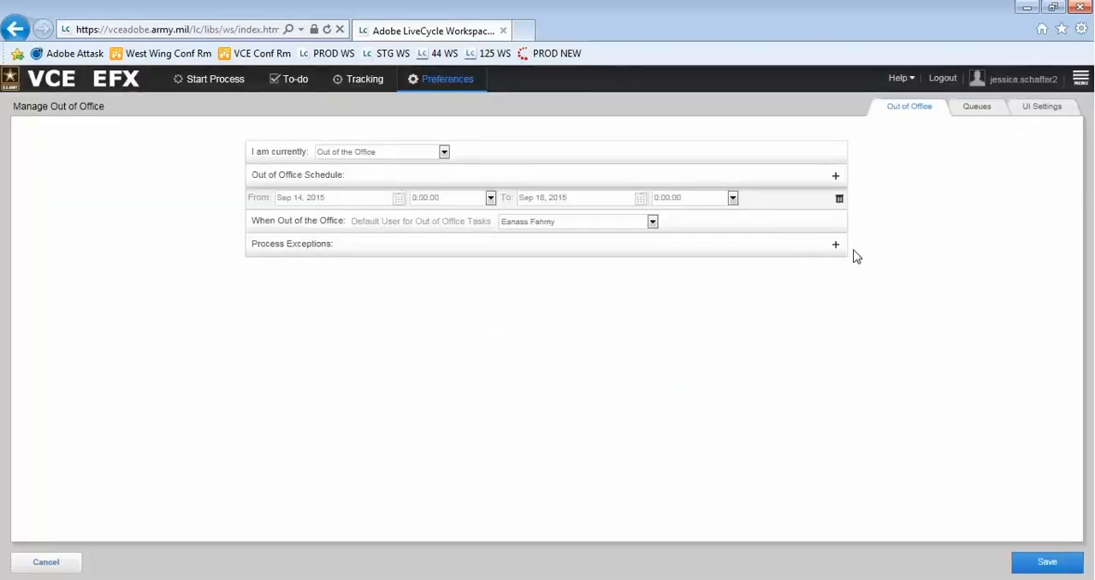
mouse_move(831, 246)
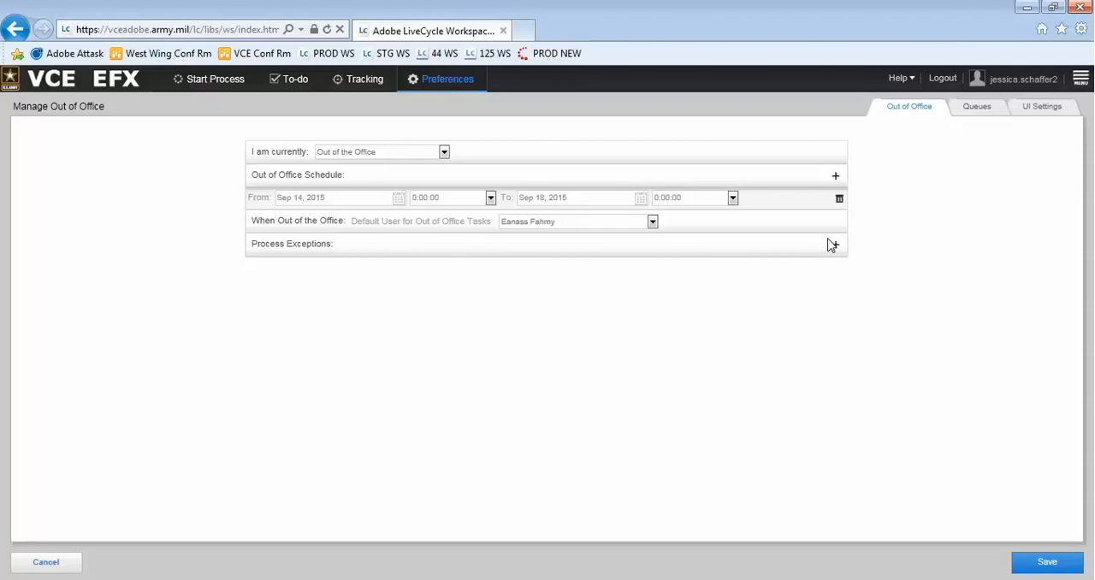
- Add a process exception for the DD1664 process and view its assignee choices
left_click(836, 246)
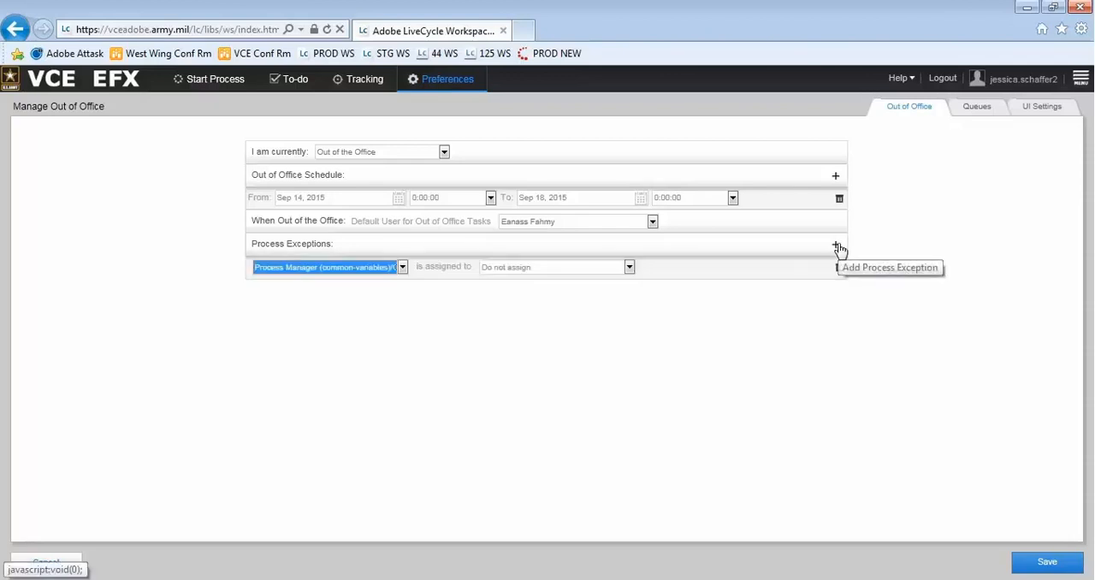
left_click(402, 267)
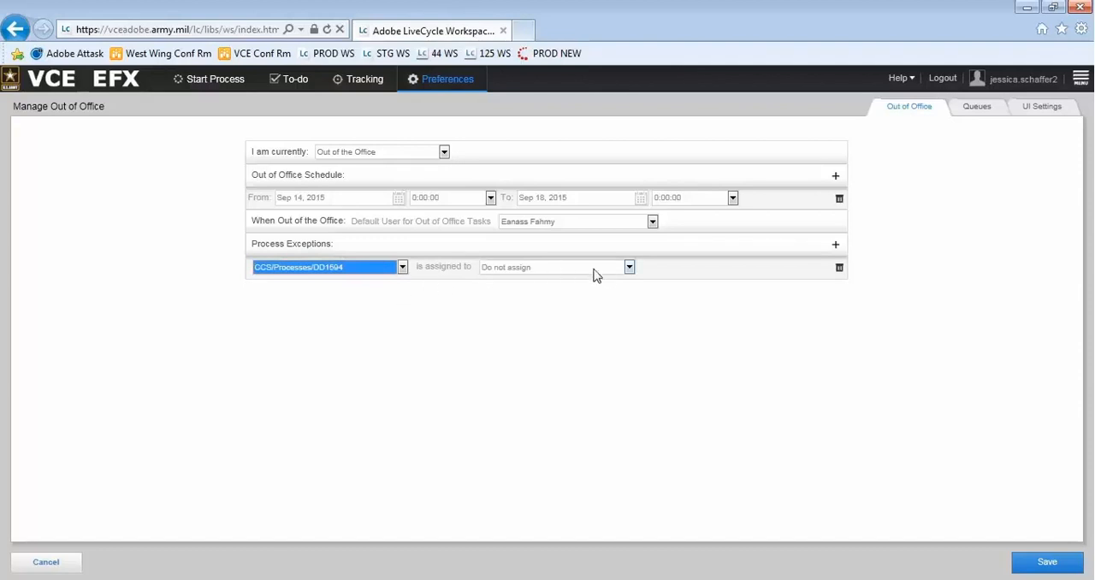
left_click(630, 266)
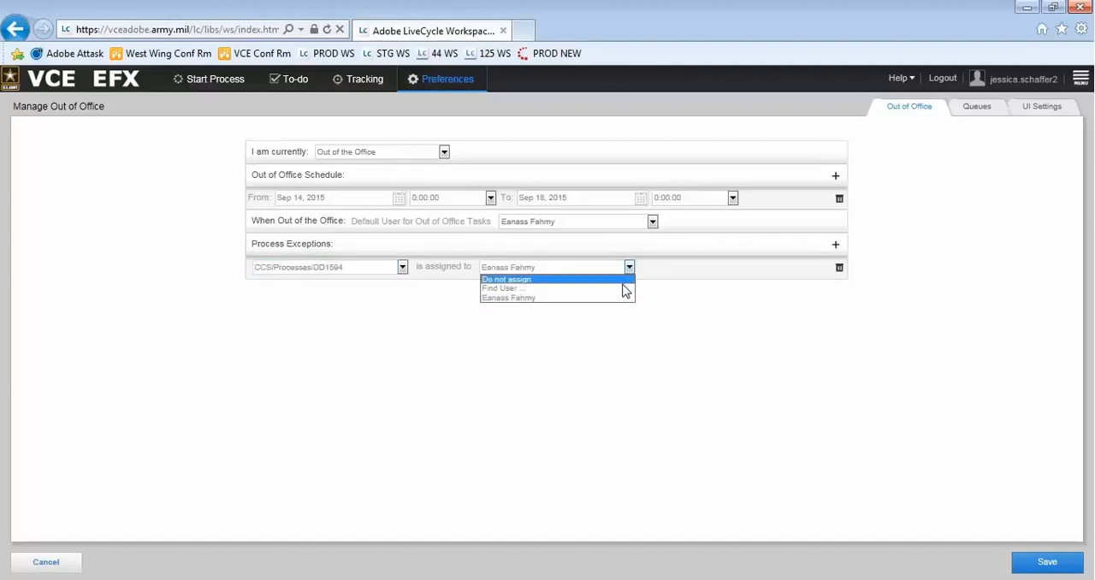
left_click(504, 287)
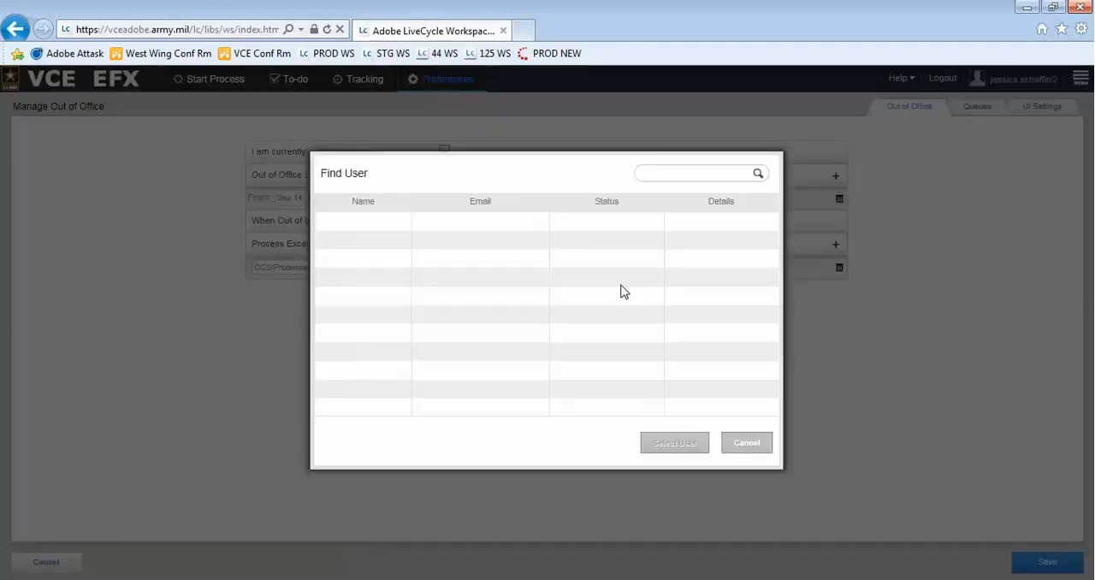
mouse_move(700, 135)
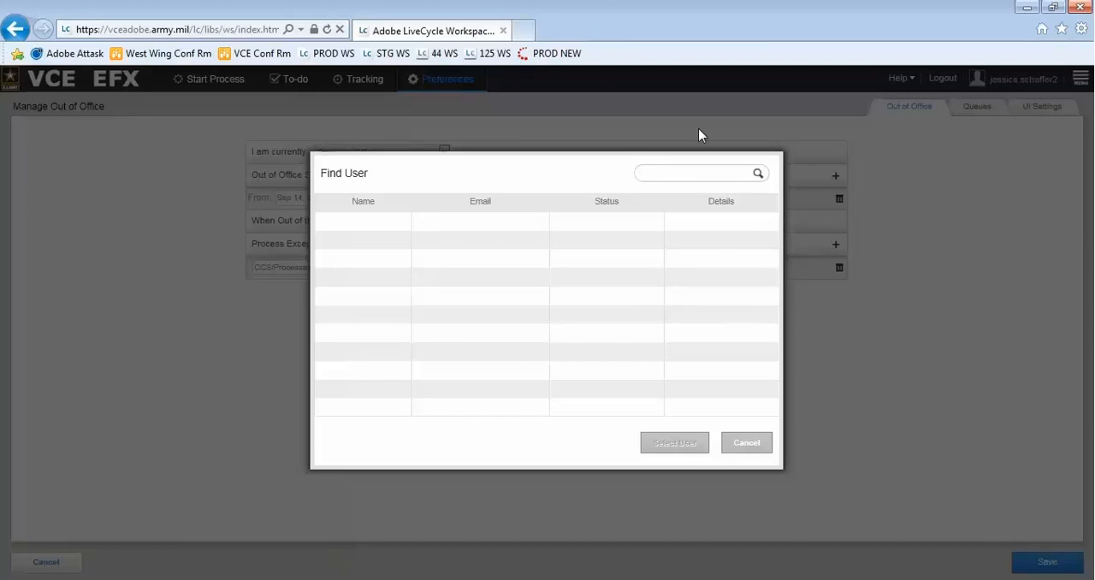
type("jared")
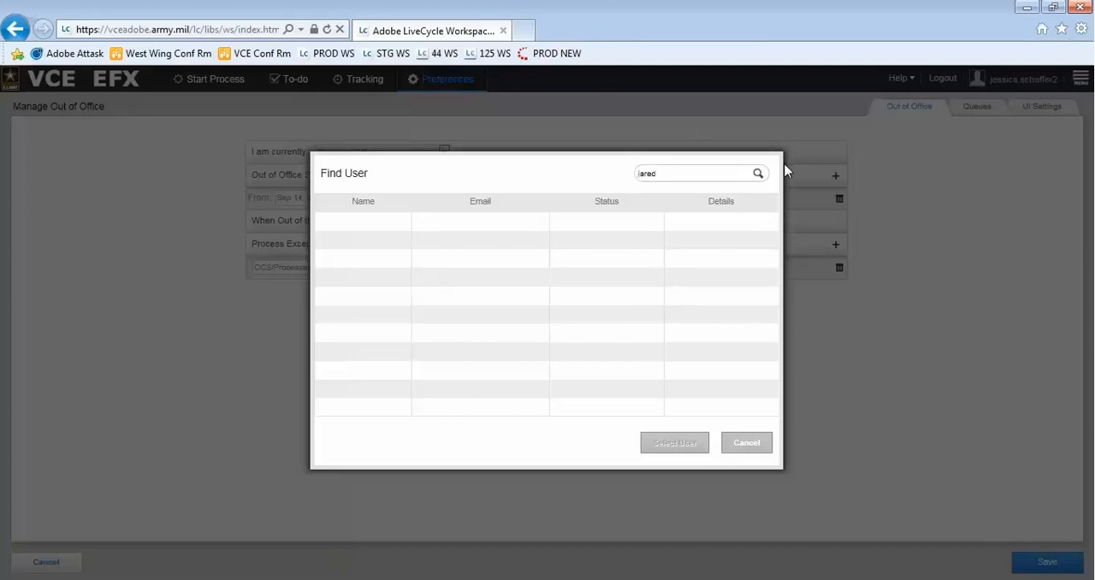
type("dawson")
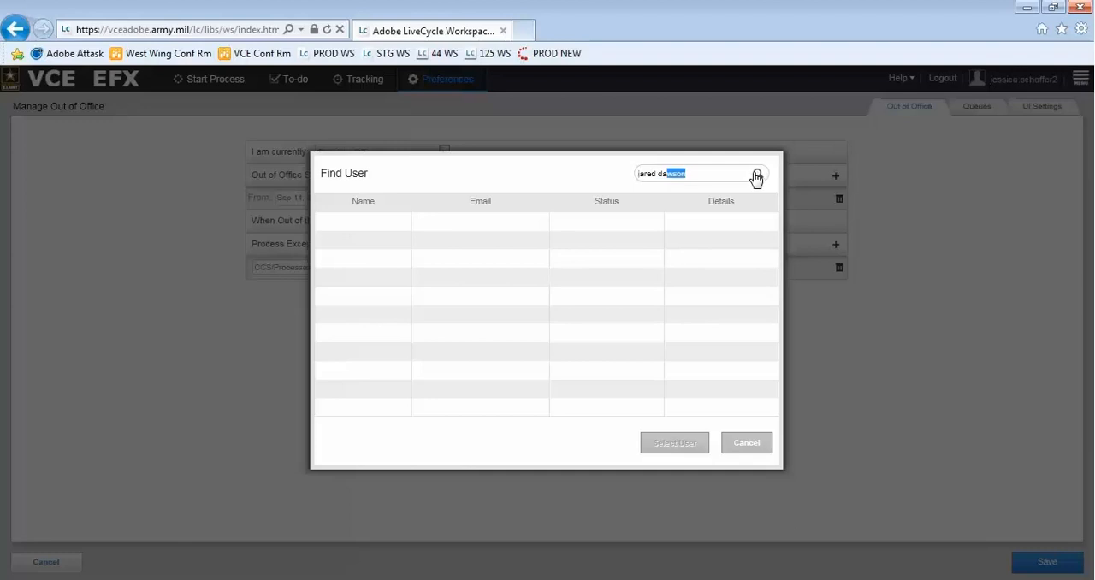
type("cody g")
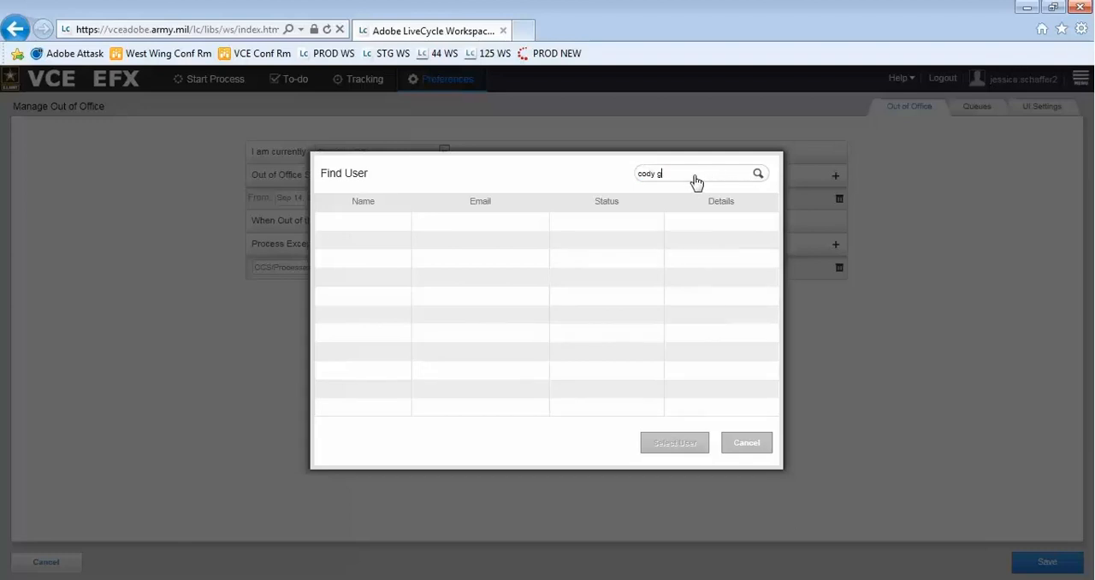
type("oodman")
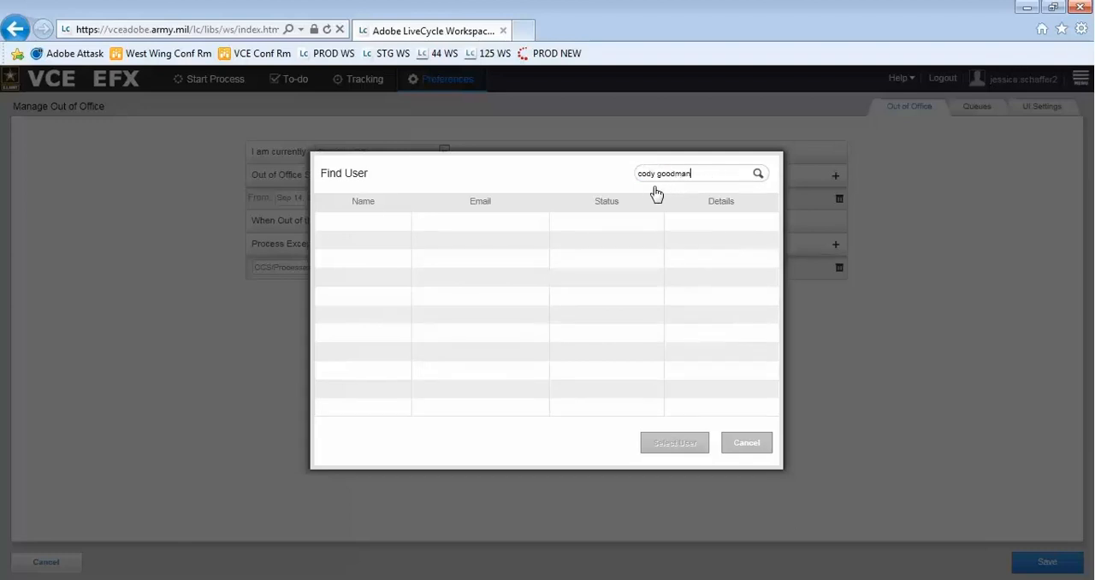
left_click(758, 173)
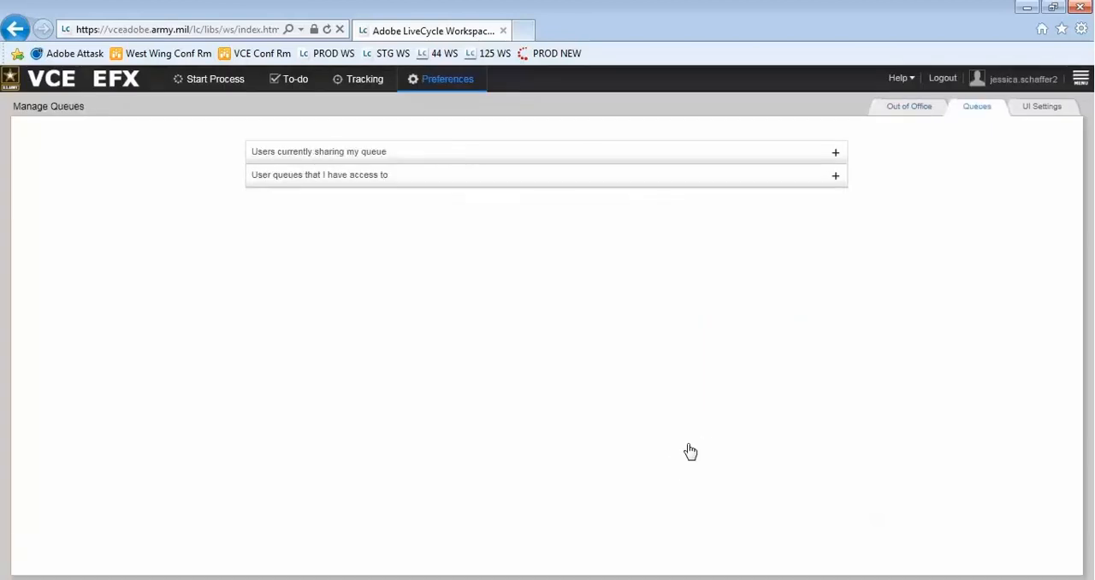
mouse_move(741, 439)
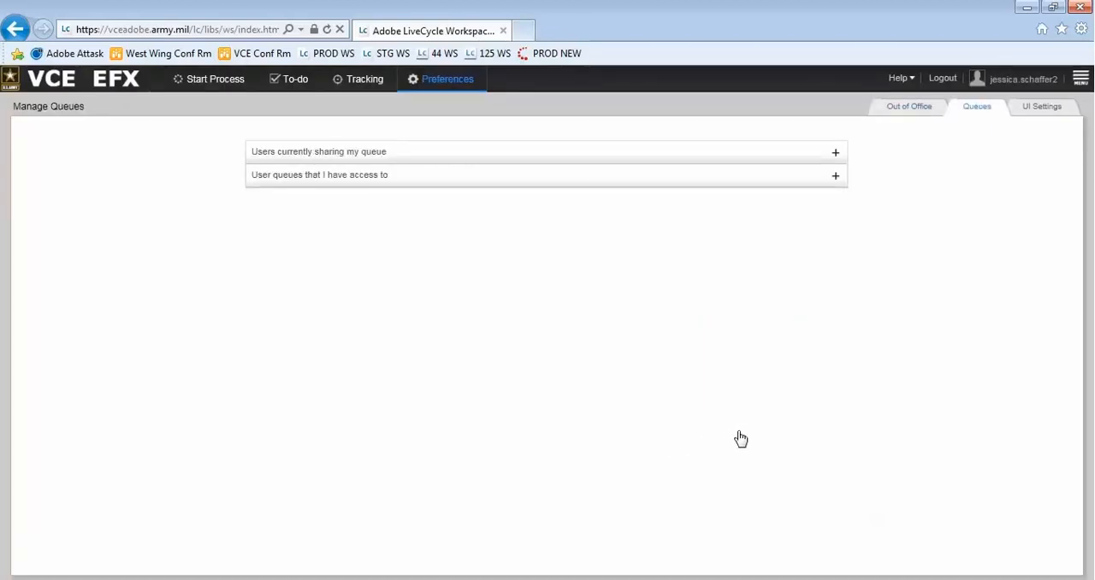
mouse_move(780, 407)
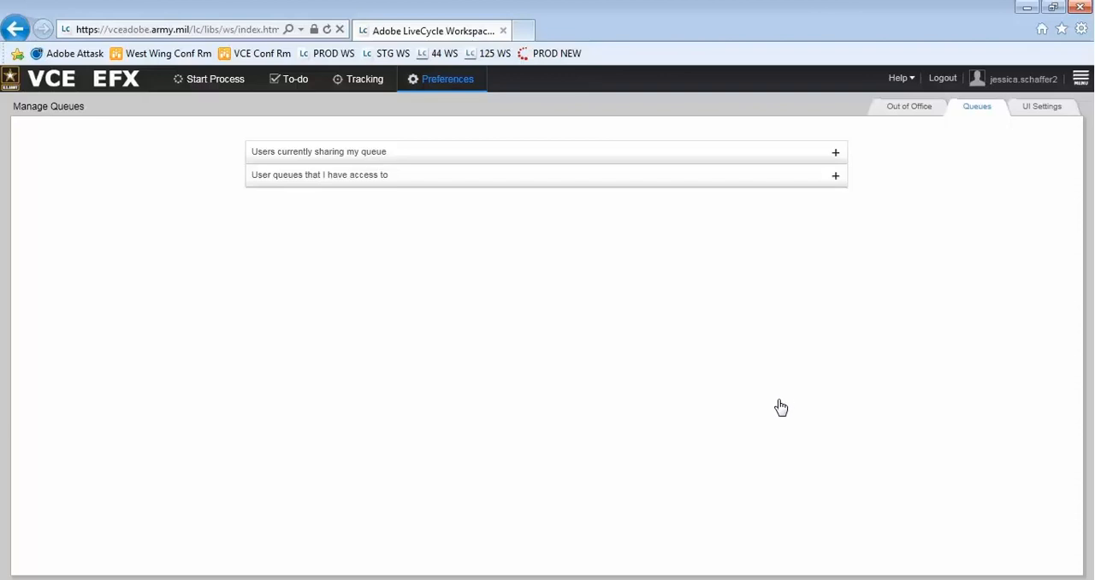
mouse_move(811, 356)
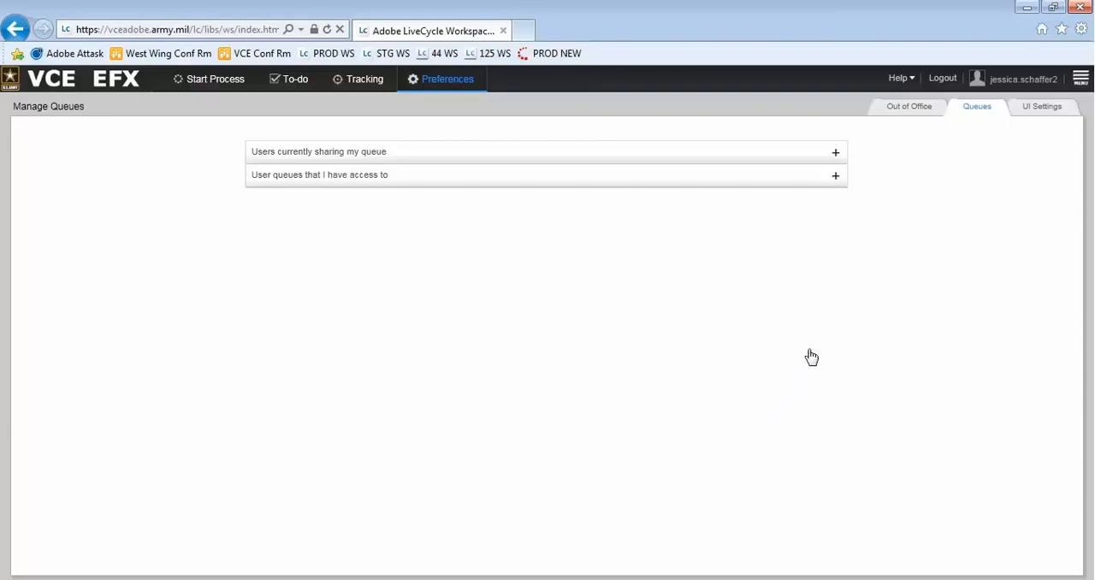
mouse_move(832, 287)
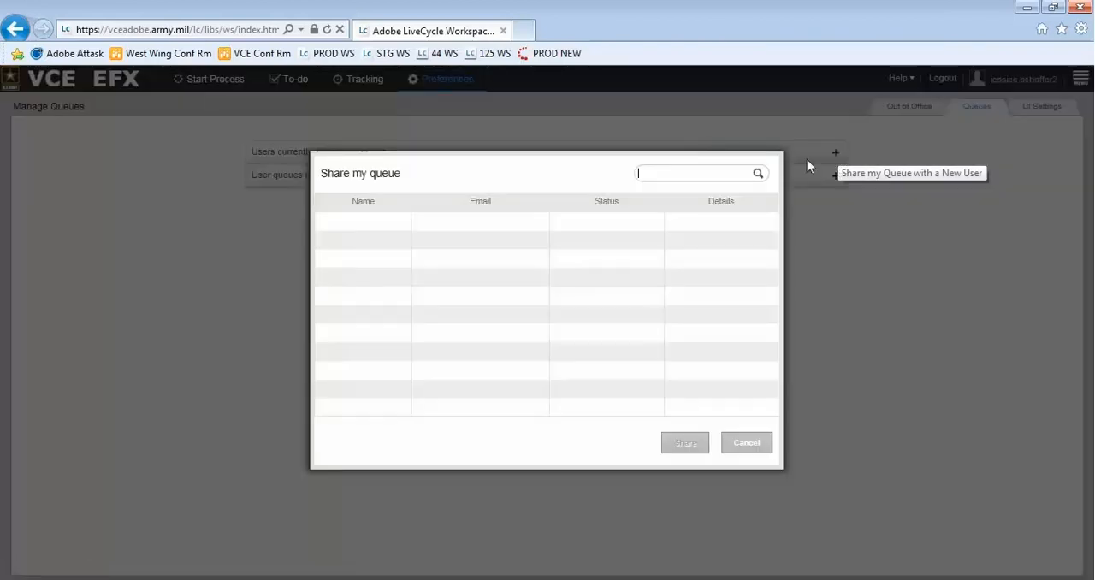
- Search 'ea' in Share my queue, then return to the Start Process home page
type("eaness")
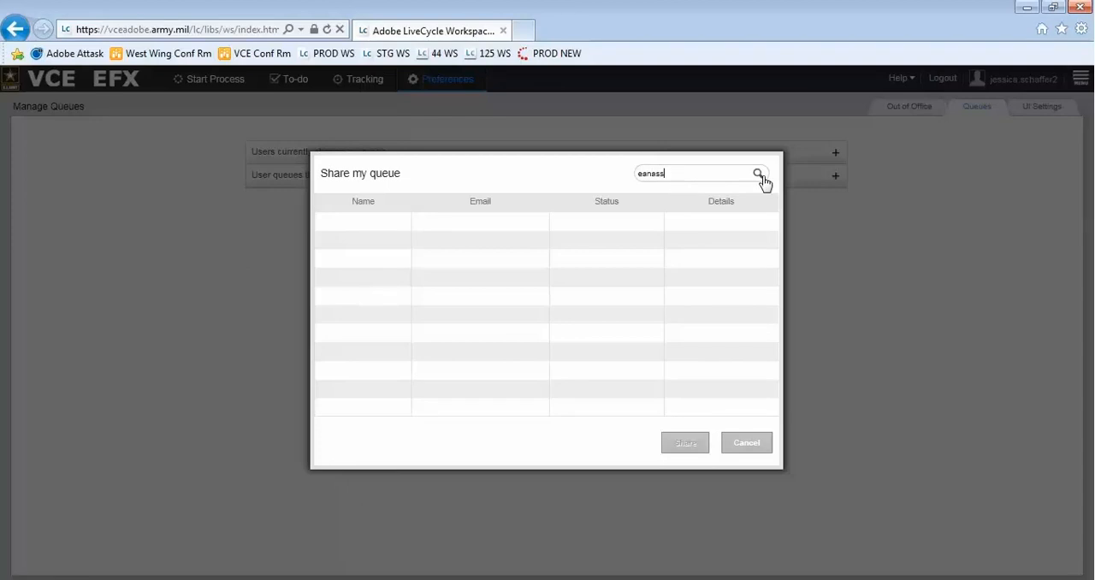
left_click(758, 172)
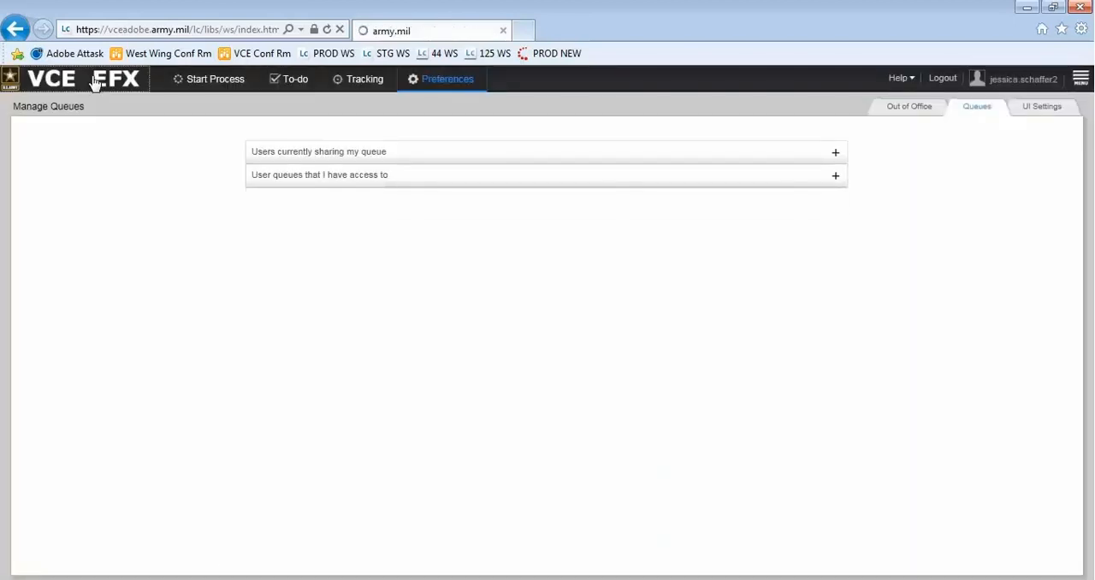
left_click(214, 79)
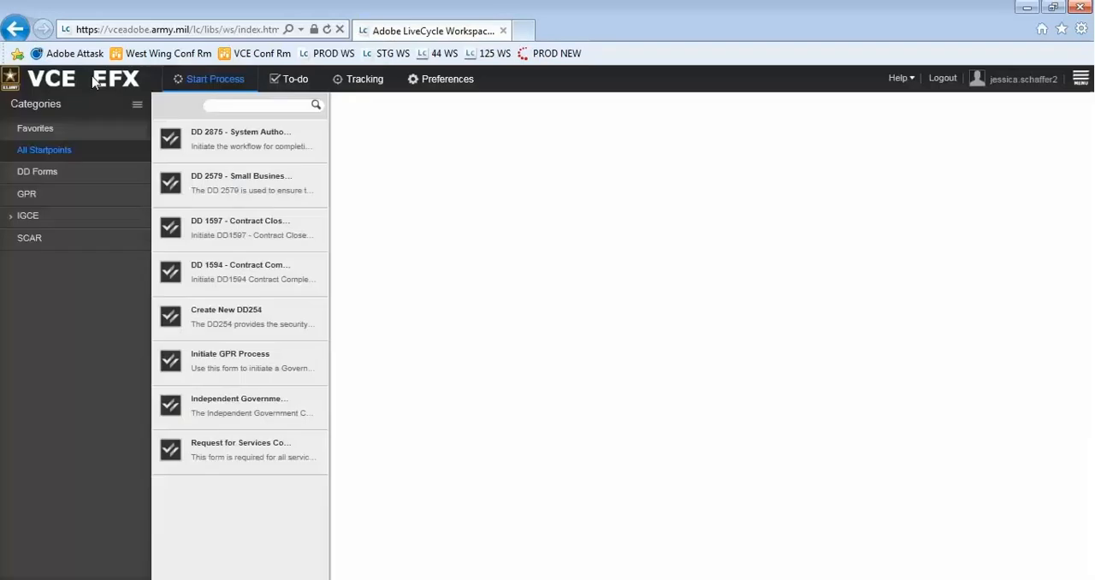